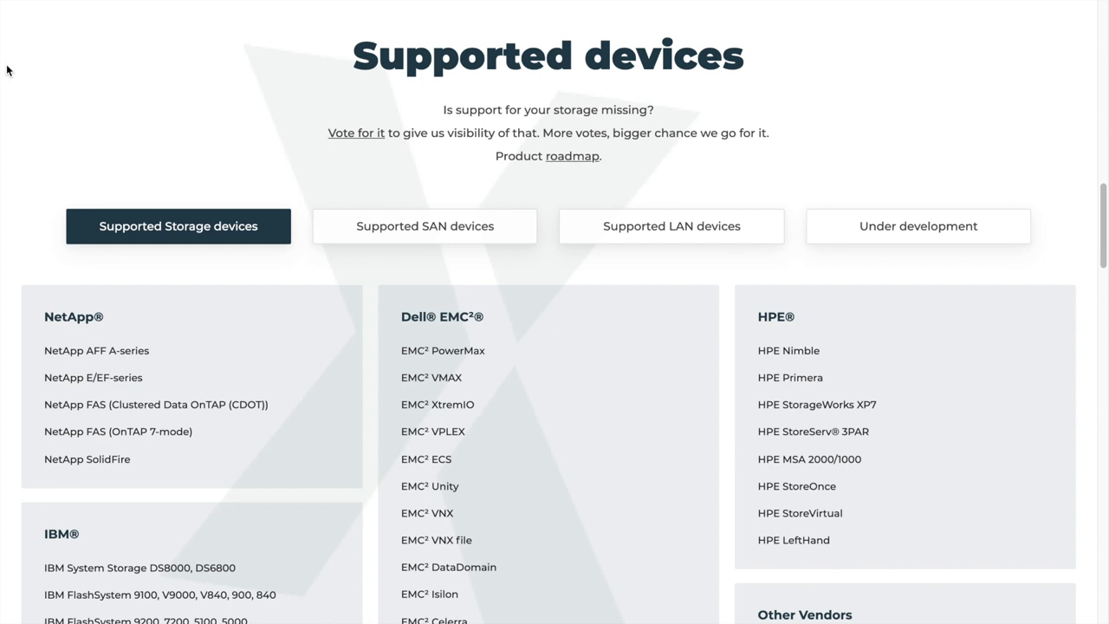
# - Scroll the supported storage list down to the Lenovo, Hitachi and other-vendor models
pyautogui.scroll(-3)
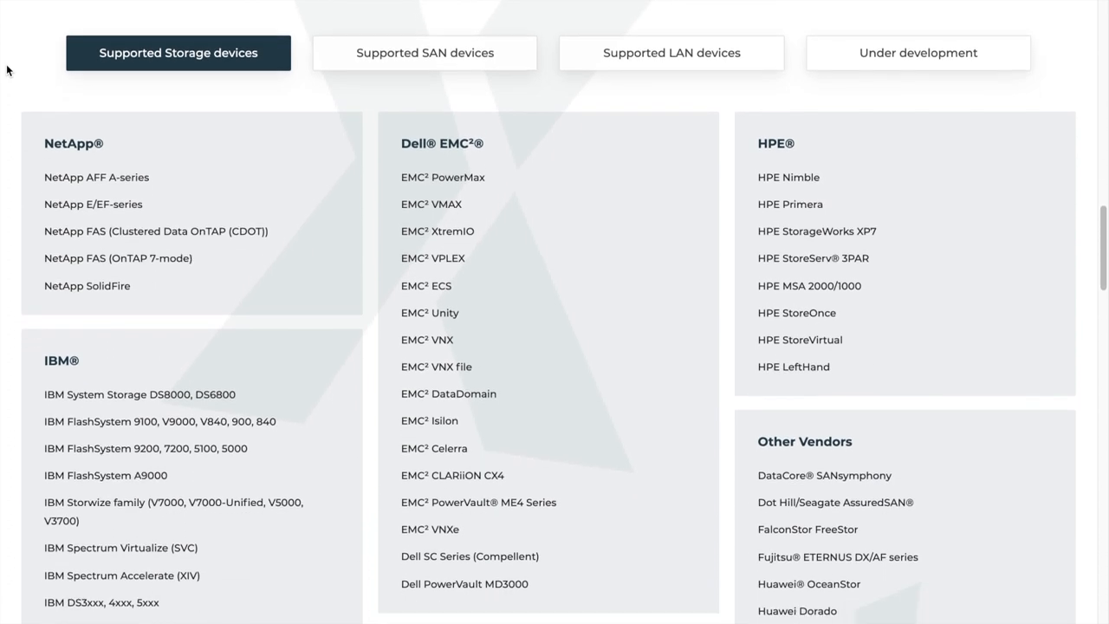
pyautogui.scroll(-3)
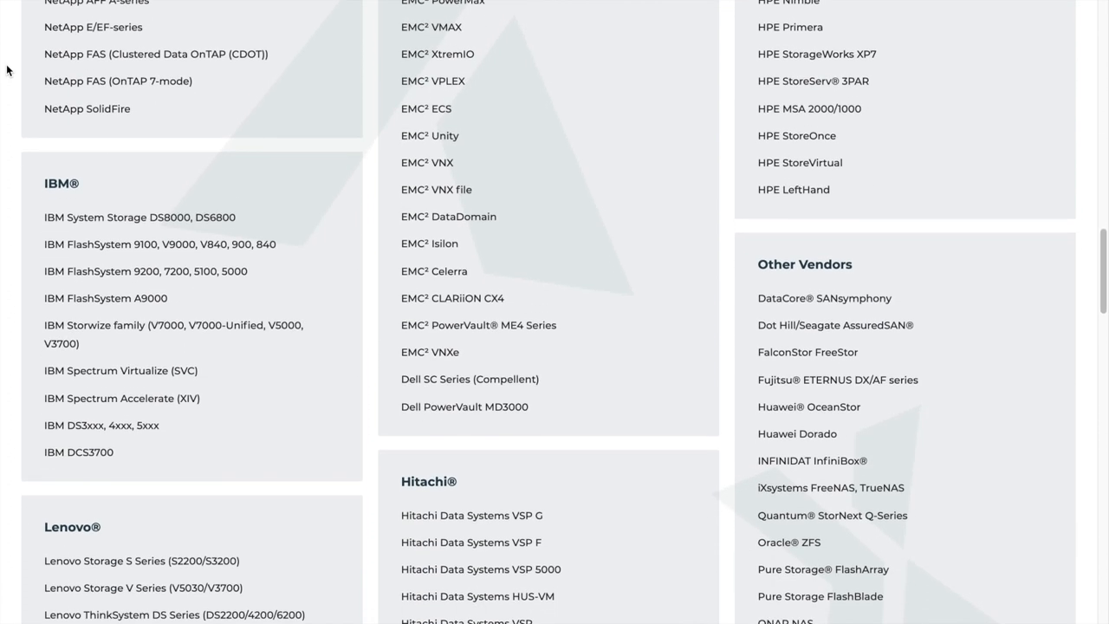
pyautogui.scroll(-3)
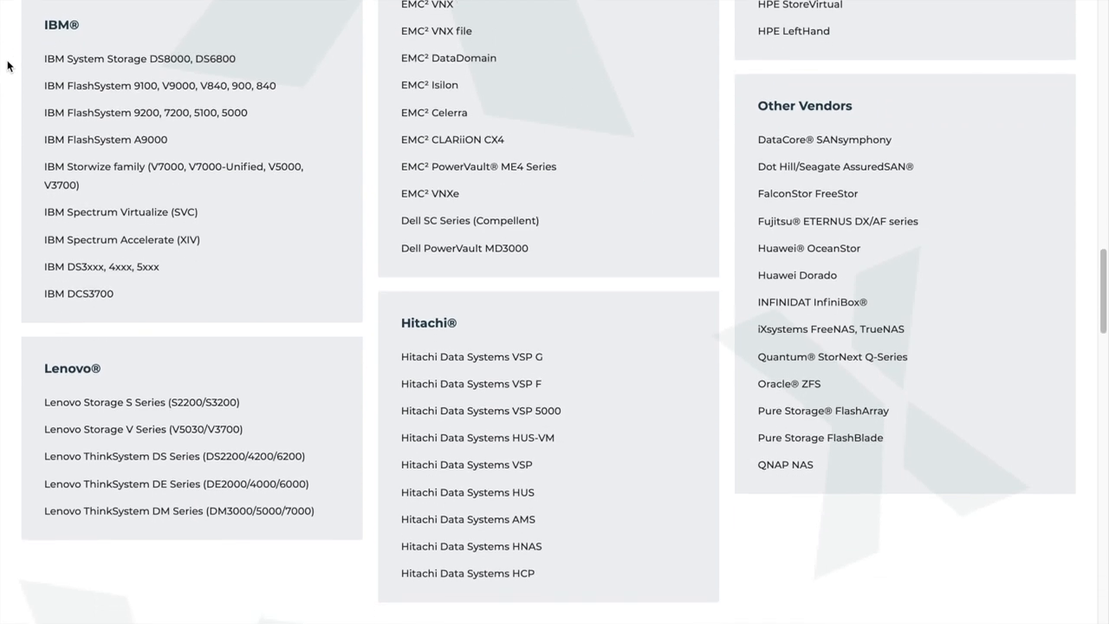
pyautogui.scroll(-3)
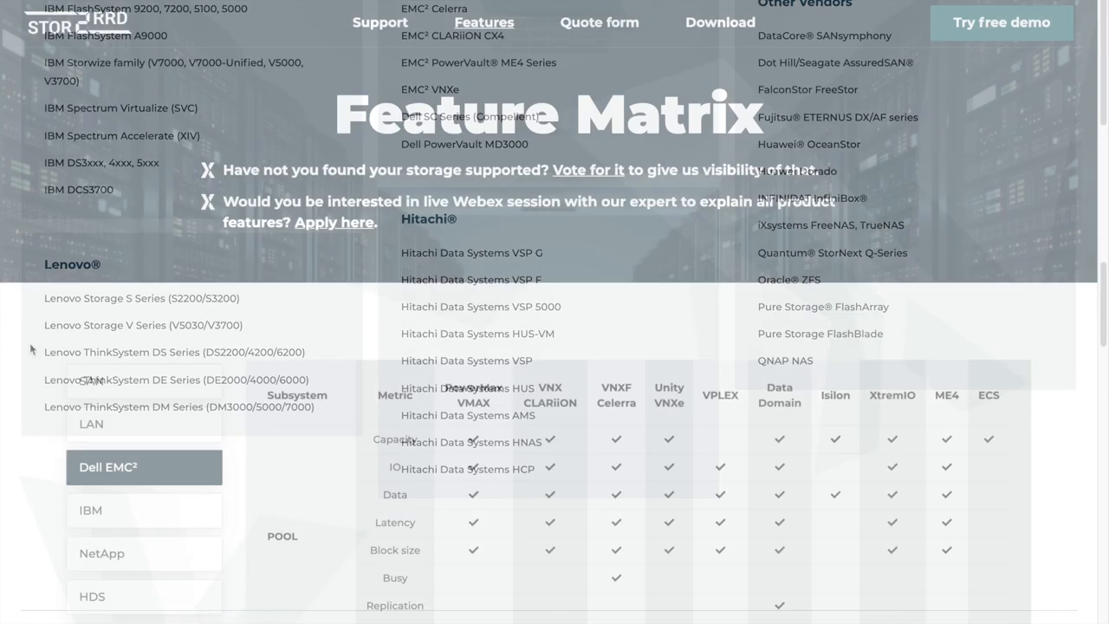
# - Scroll through the Dell EMC² feature matrix of pool, tier and filesystem metrics
pyautogui.scroll(-3)
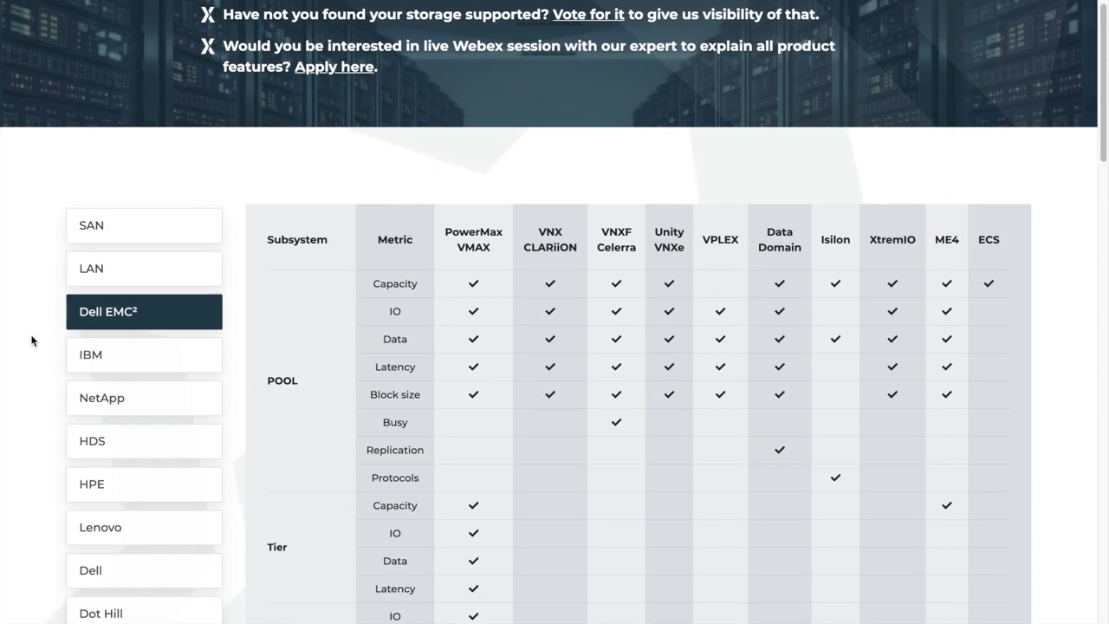
pyautogui.scroll(-3)
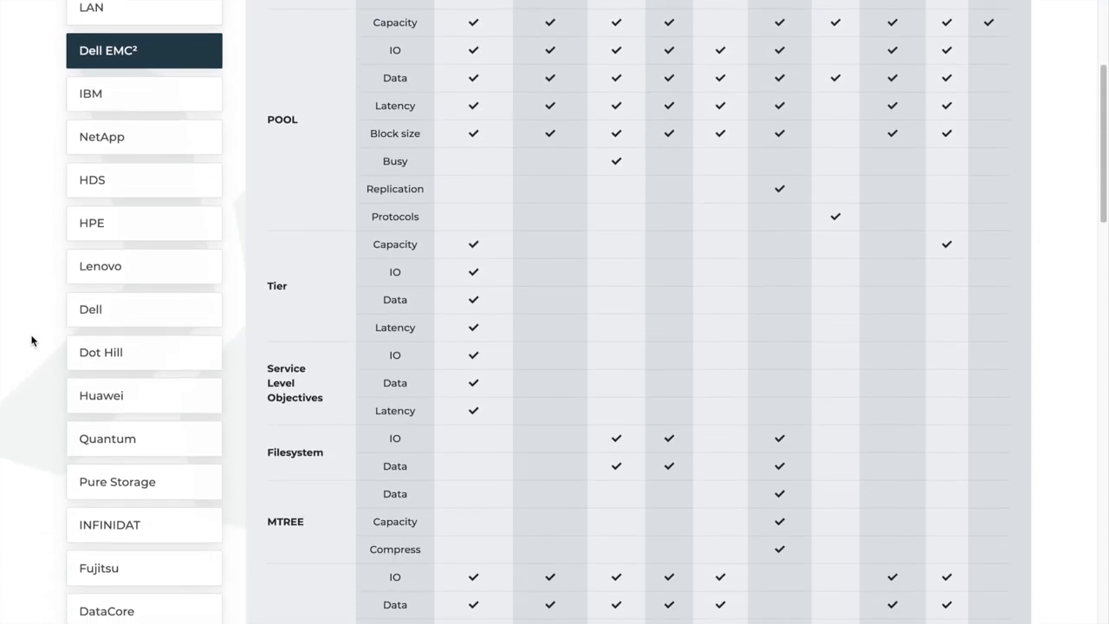
pyautogui.scroll(-3)
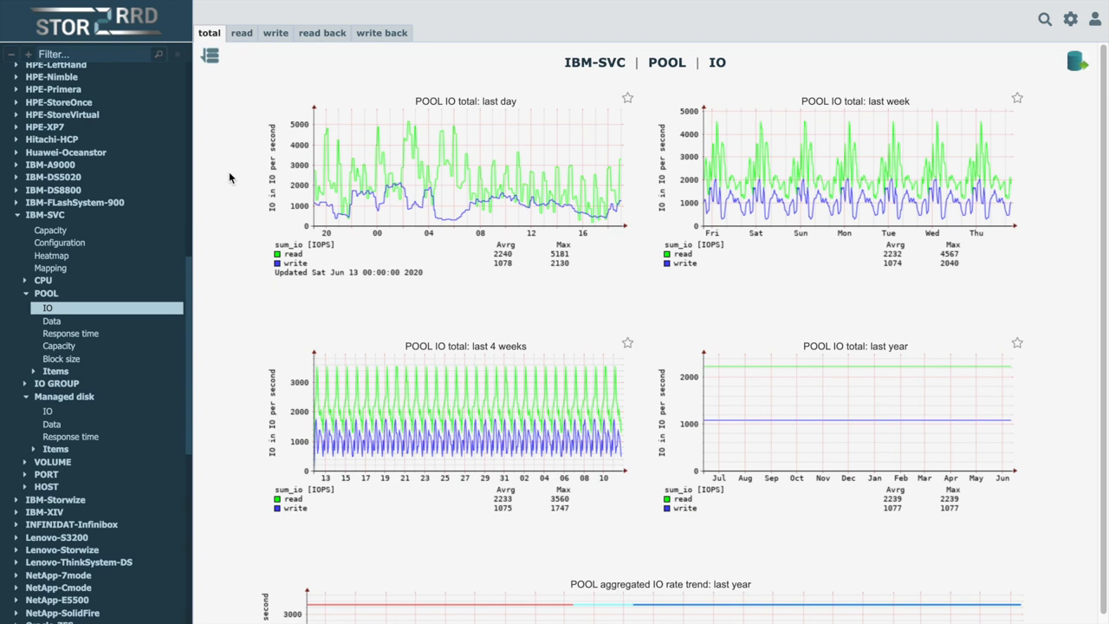
pyautogui.moveTo(460, 106)
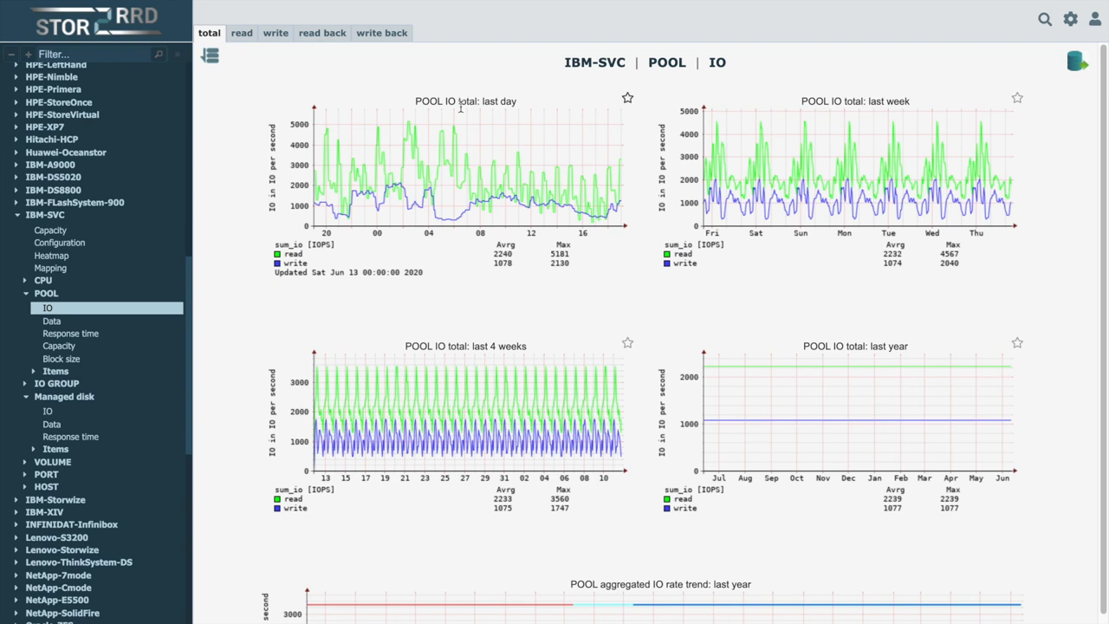
pyautogui.moveTo(725, 343)
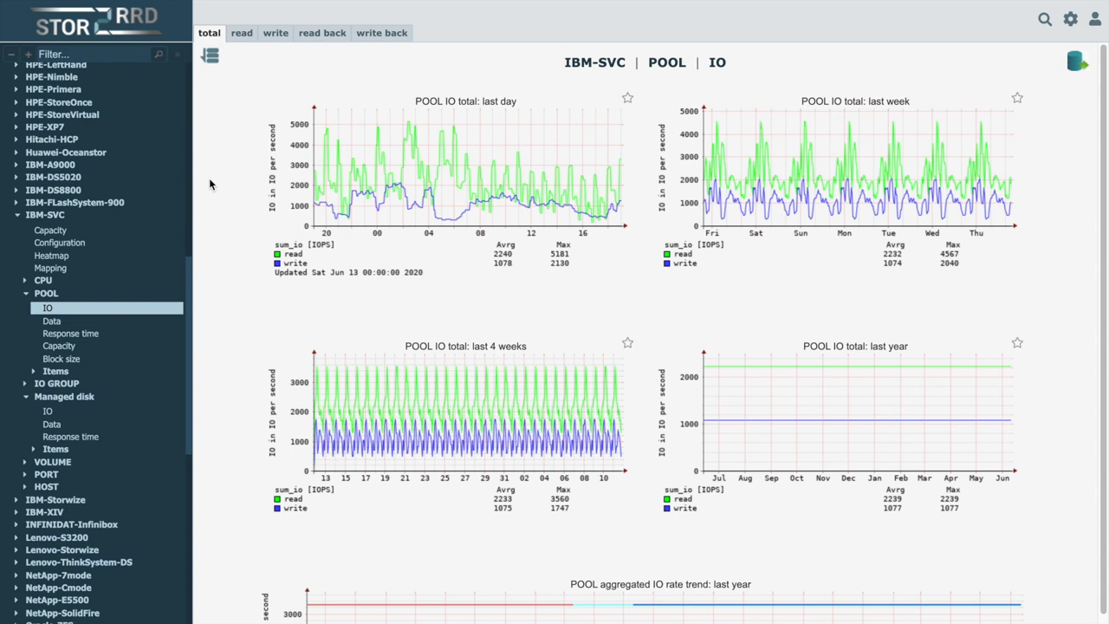
# - Enlarge the last-day IBM-SVC pool IO chart, then close the pop-up
pyautogui.click(465, 182)
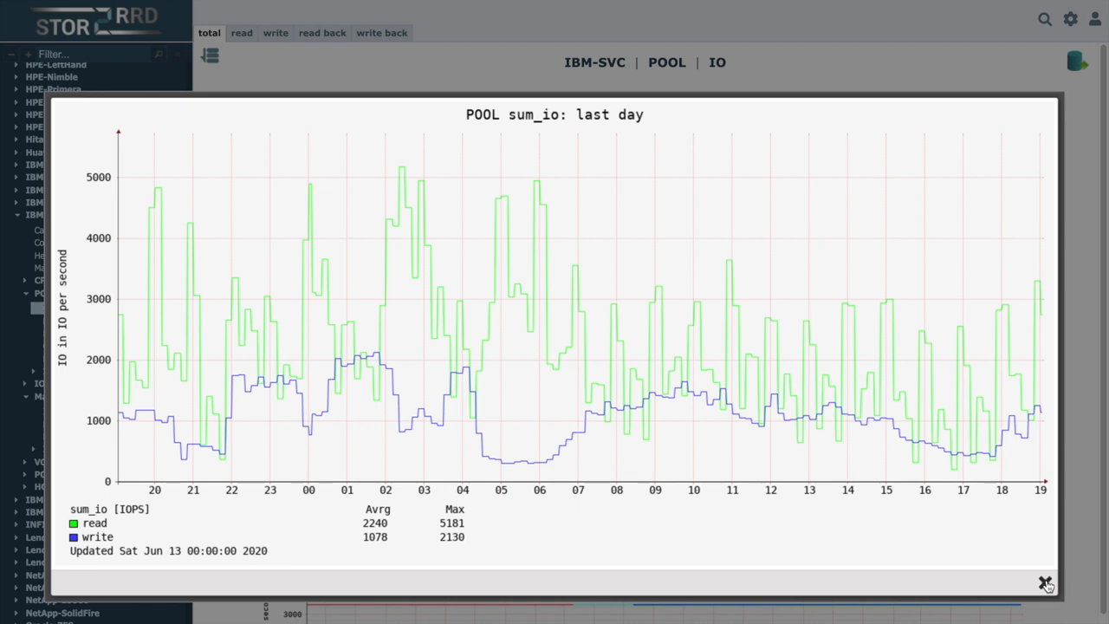
pyautogui.click(1045, 582)
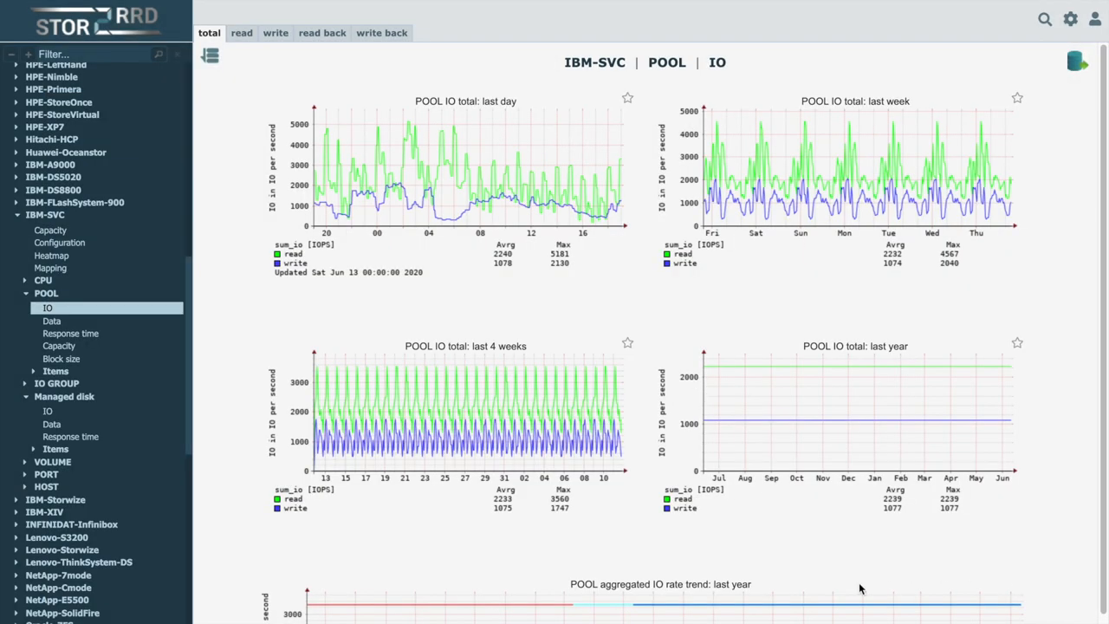
pyautogui.moveTo(276, 33)
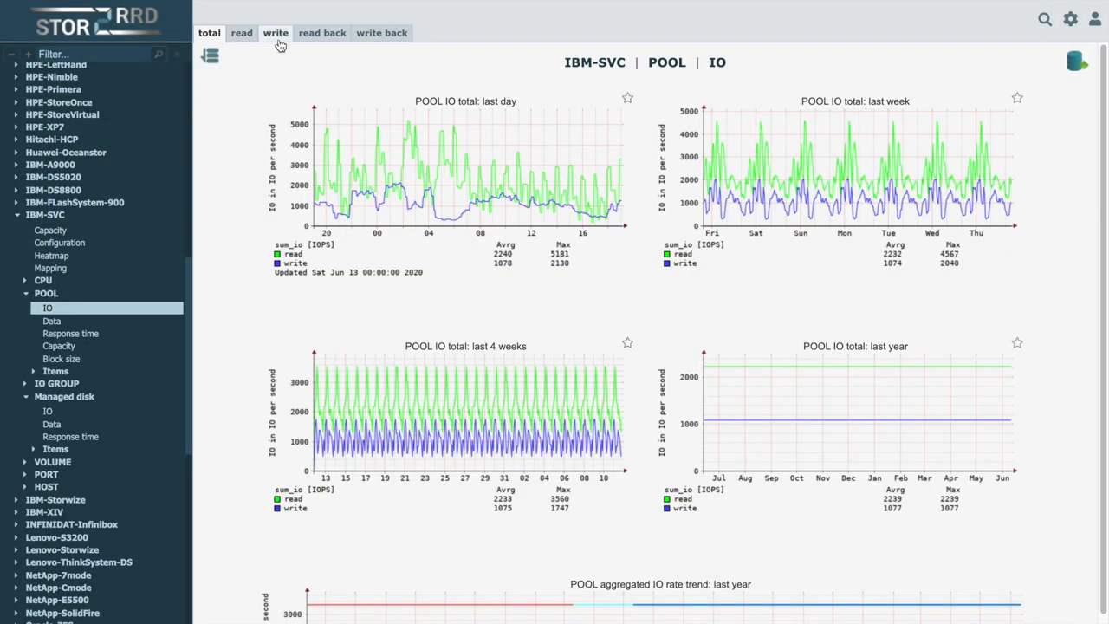
pyautogui.moveTo(381, 33)
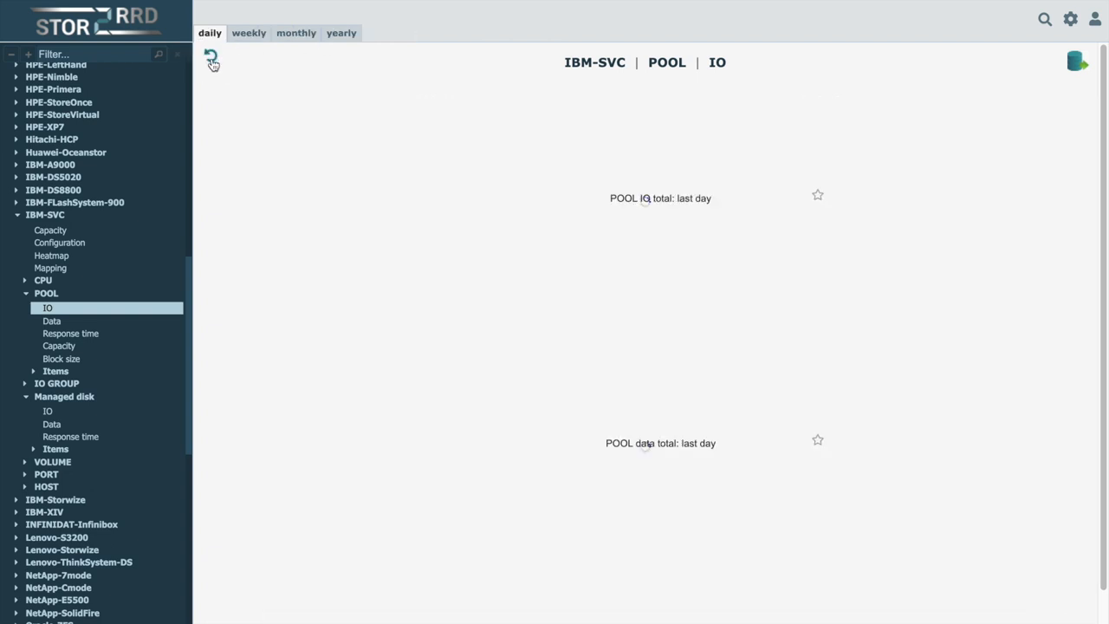
# - Switch to the daily layout stacking pool IO, data and response-time charts
pyautogui.click(212, 61)
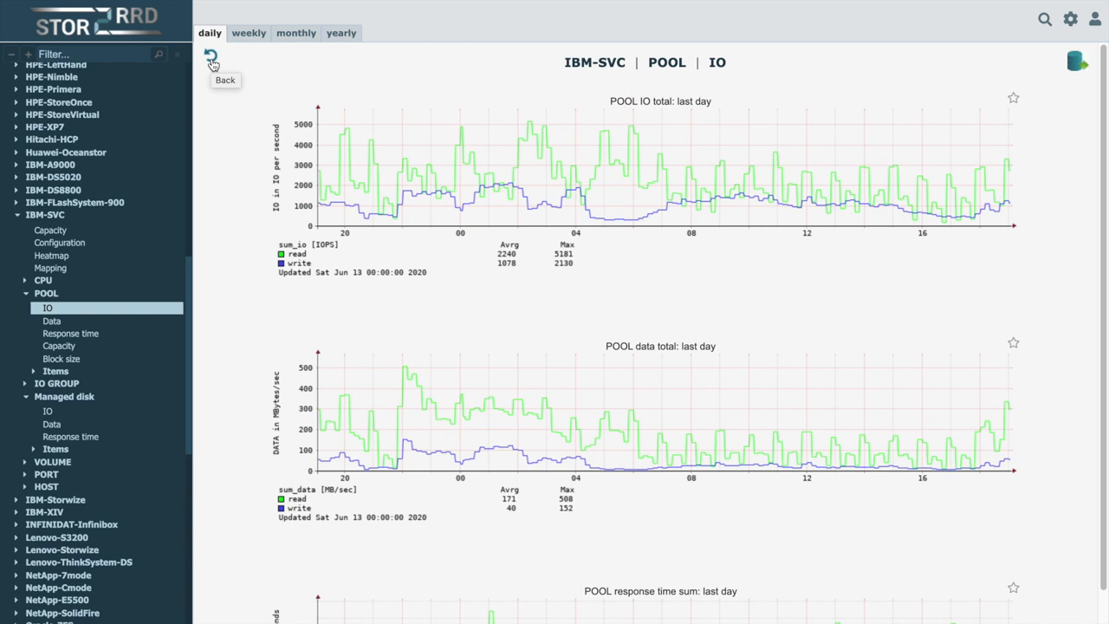
pyautogui.moveTo(493, 180)
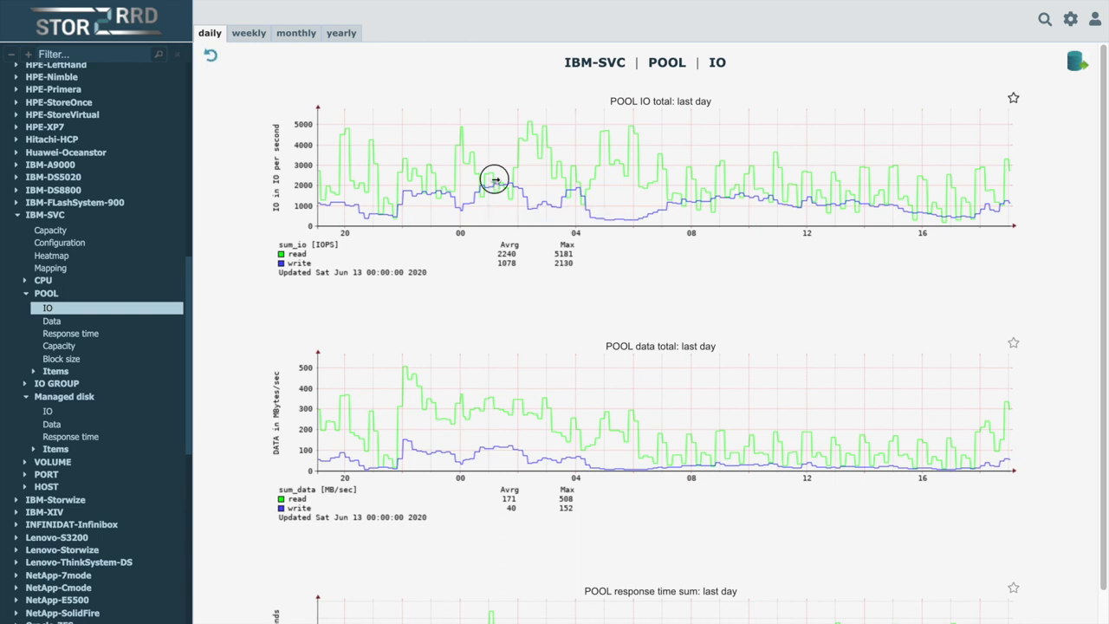
pyautogui.moveTo(493, 179); pyautogui.dragTo(706, 185)
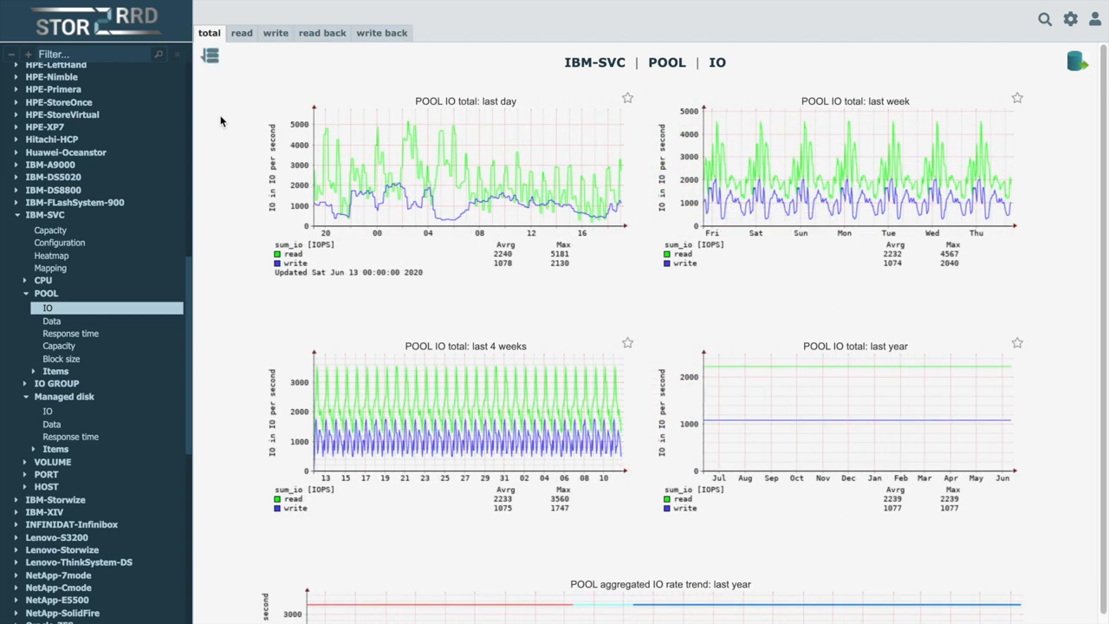
# - Scroll down to the yearly aggregated IO rate trend chart
pyautogui.scroll(-3)
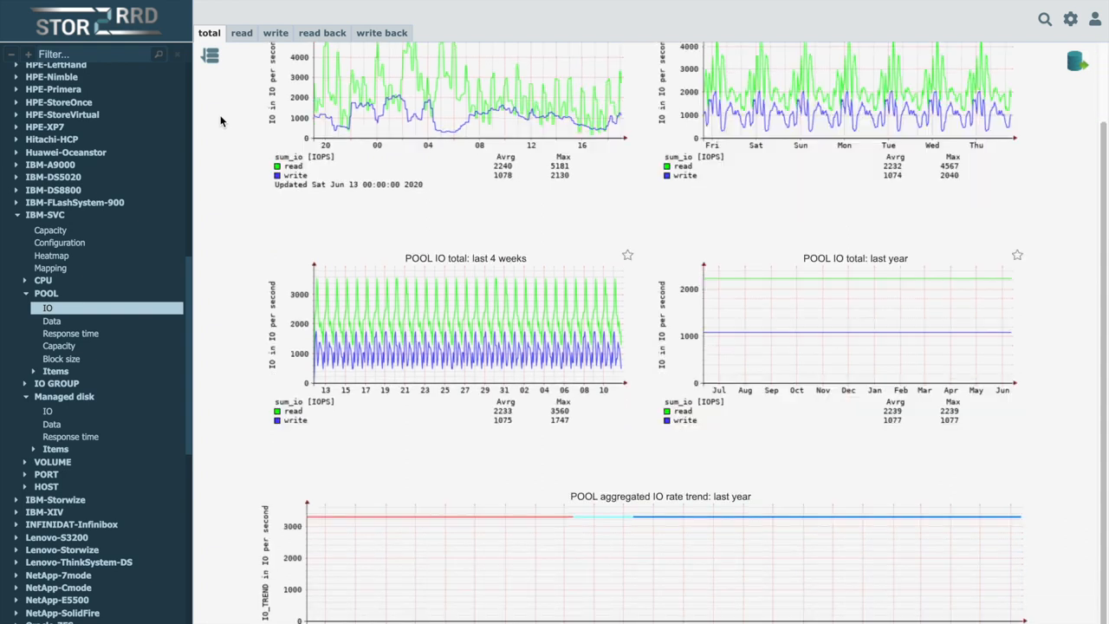
pyautogui.moveTo(693, 614)
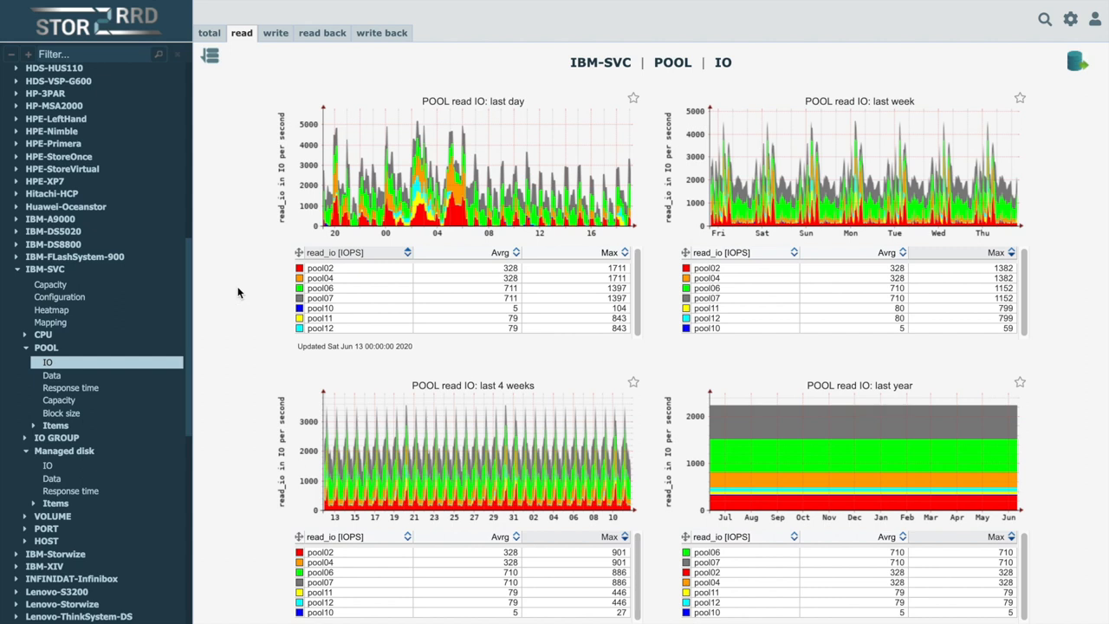
pyautogui.moveTo(389, 243)
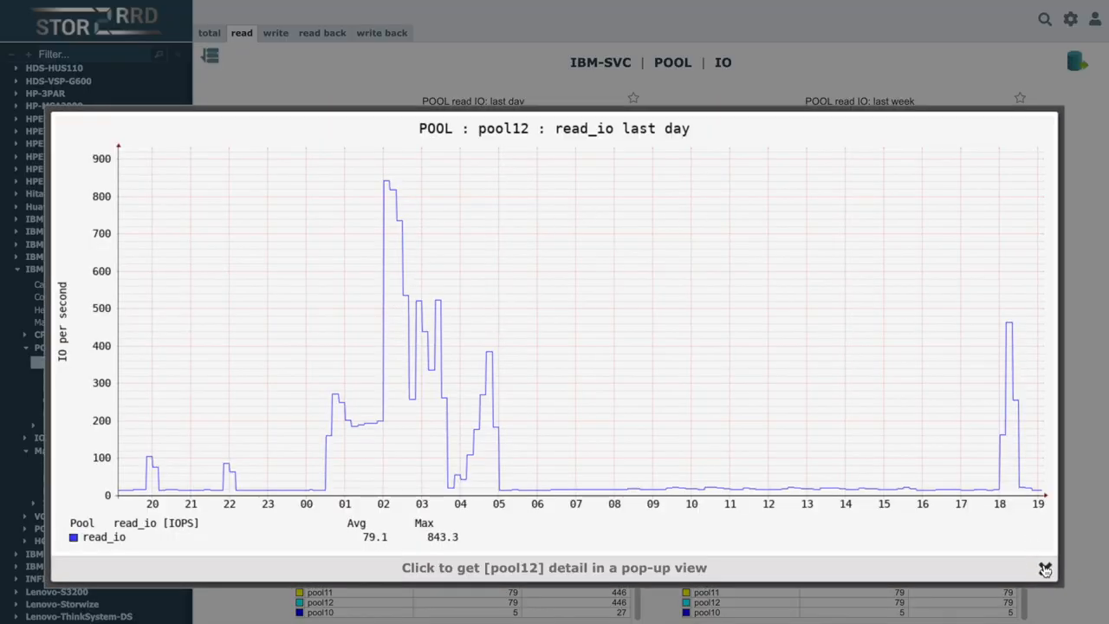
# - Close the enlarged pool12 last-day read IO chart
pyautogui.click(1045, 568)
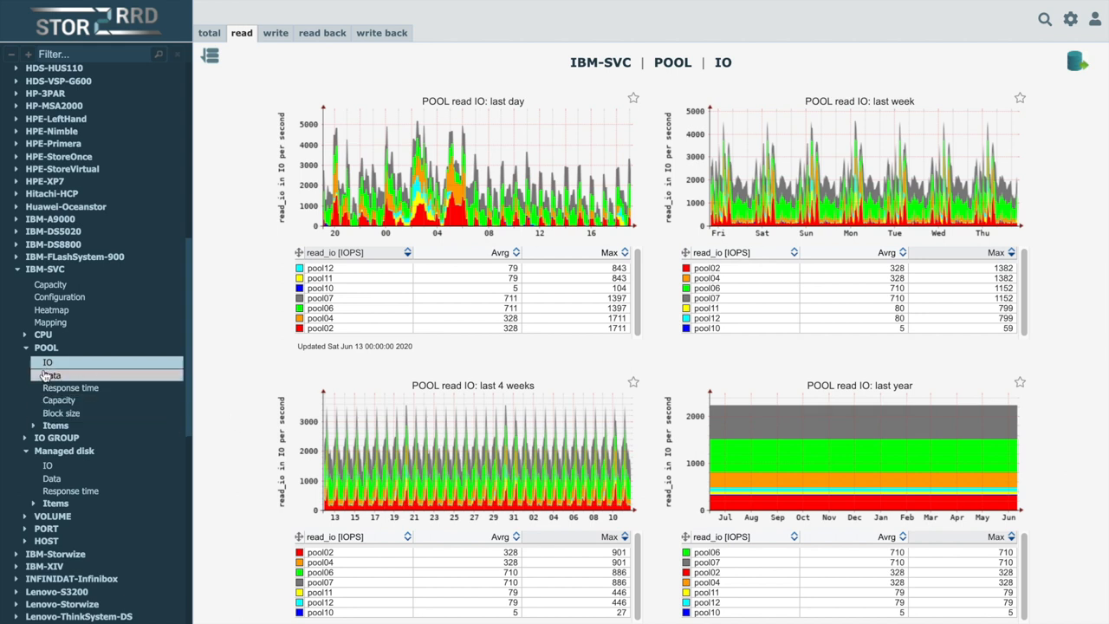
pyautogui.moveTo(56, 424)
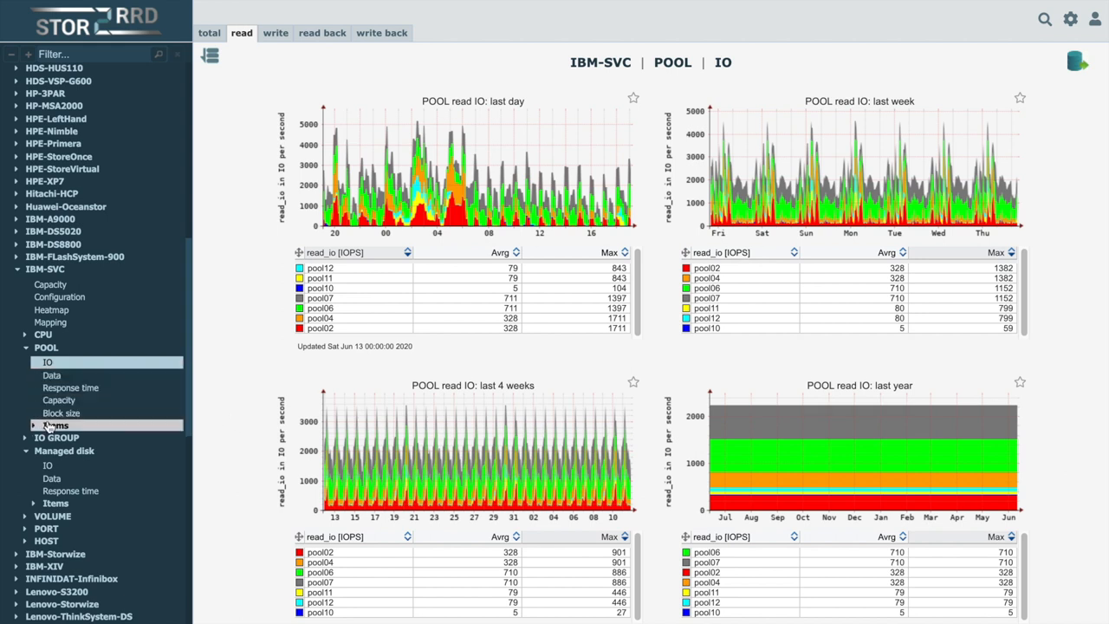
pyautogui.moveTo(242, 409)
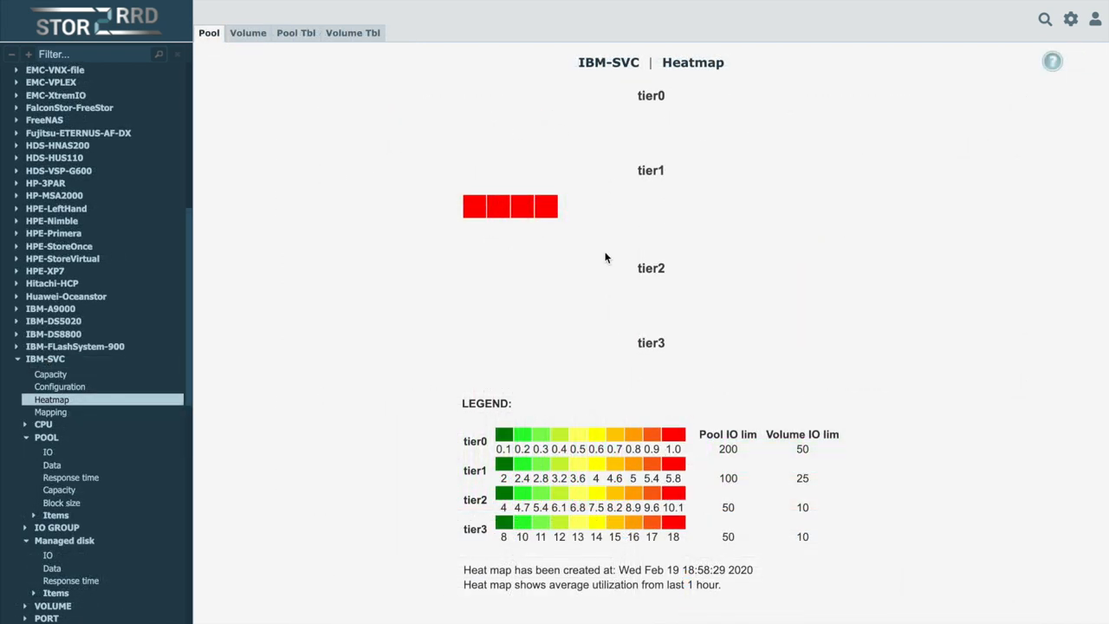
pyautogui.moveTo(569, 530)
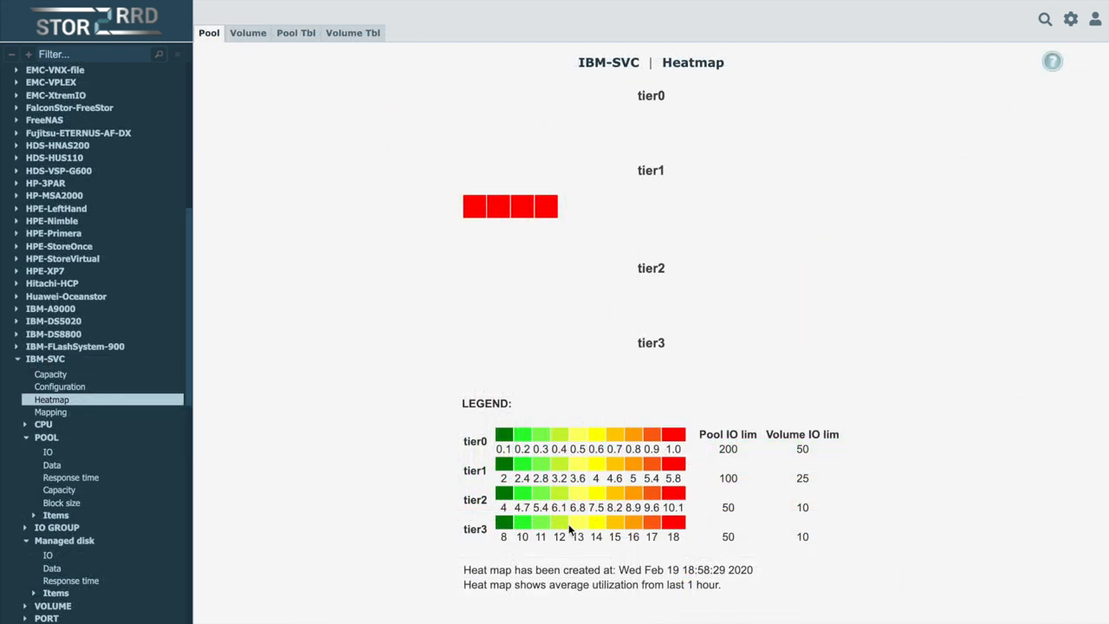
pyautogui.moveTo(558, 615)
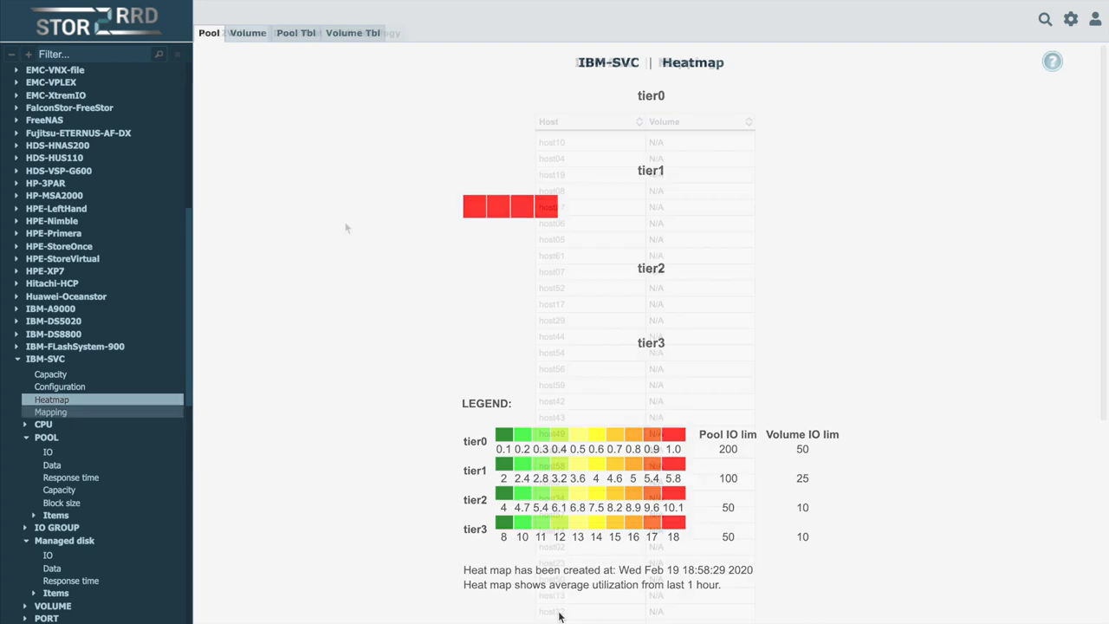
# - Open the IBM-SVC Host2Volume mapping table from the tree
pyautogui.click(50, 412)
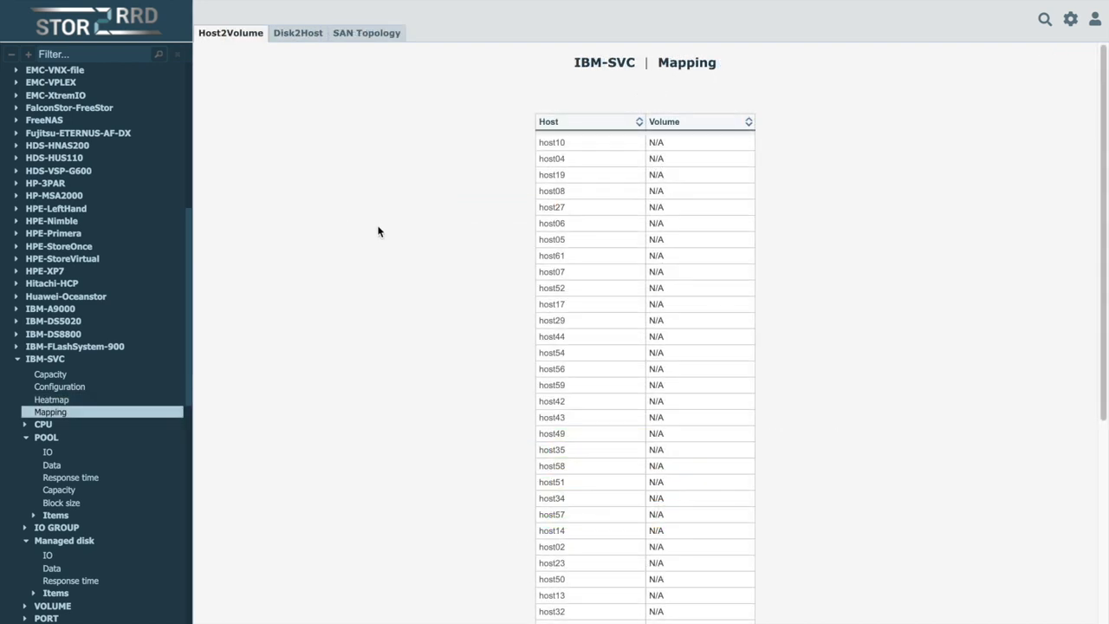
pyautogui.moveTo(684, 62)
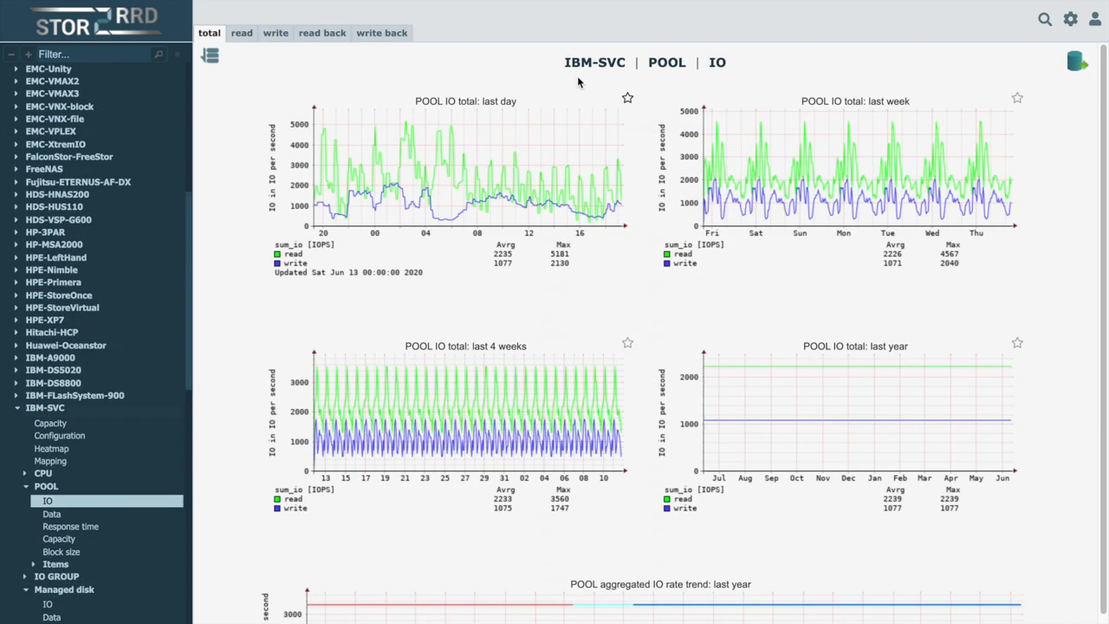
pyautogui.moveTo(628, 97)
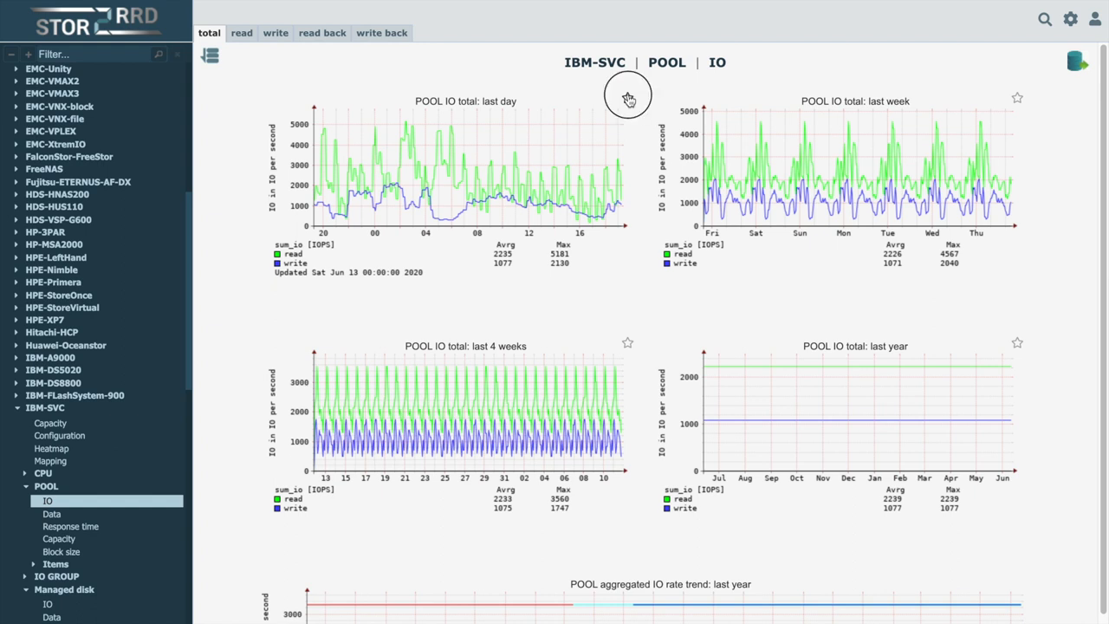
# - Add the last-day IBM-SVC pool IO chart to favourites with its star
pyautogui.click(628, 96)
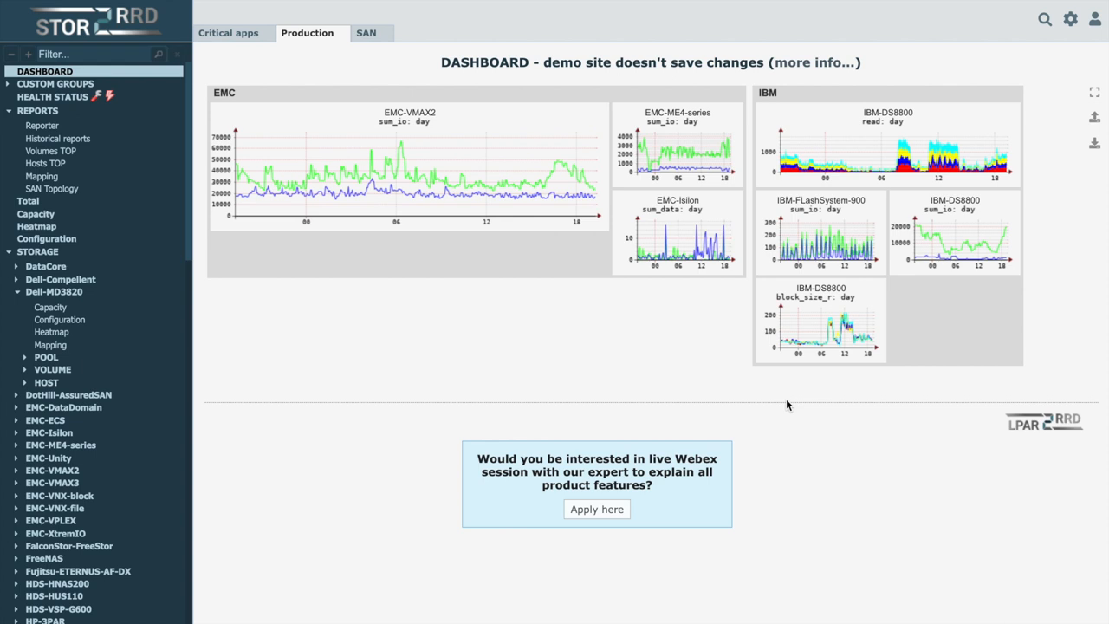
# - Open the DASHBOARD's Production group of EMC and IBM storage charts
pyautogui.click(52, 96)
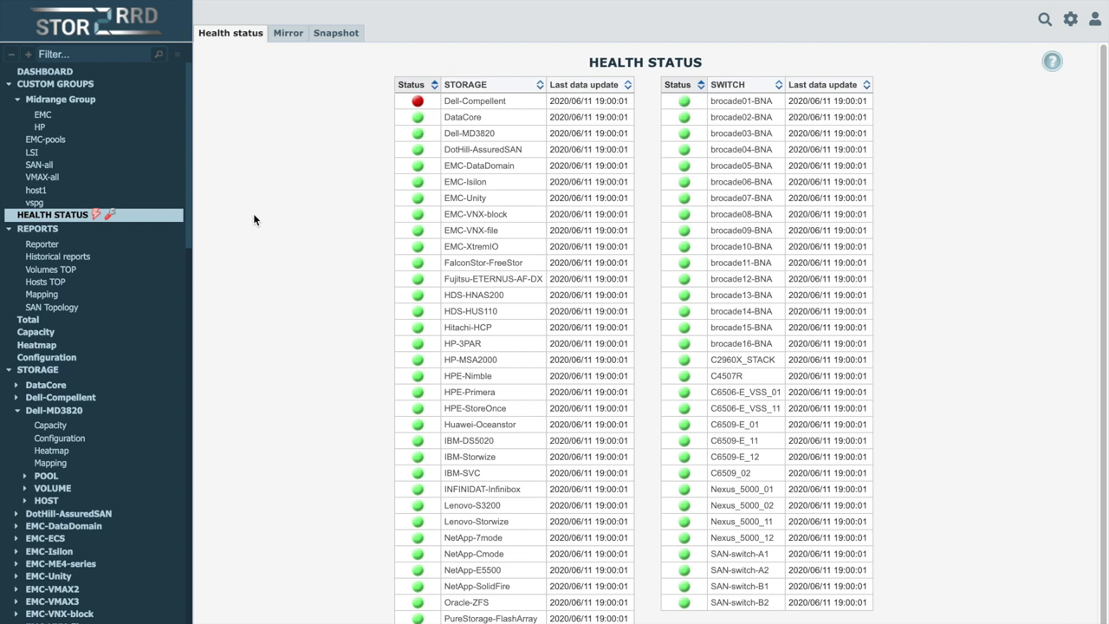
pyautogui.moveTo(58, 255)
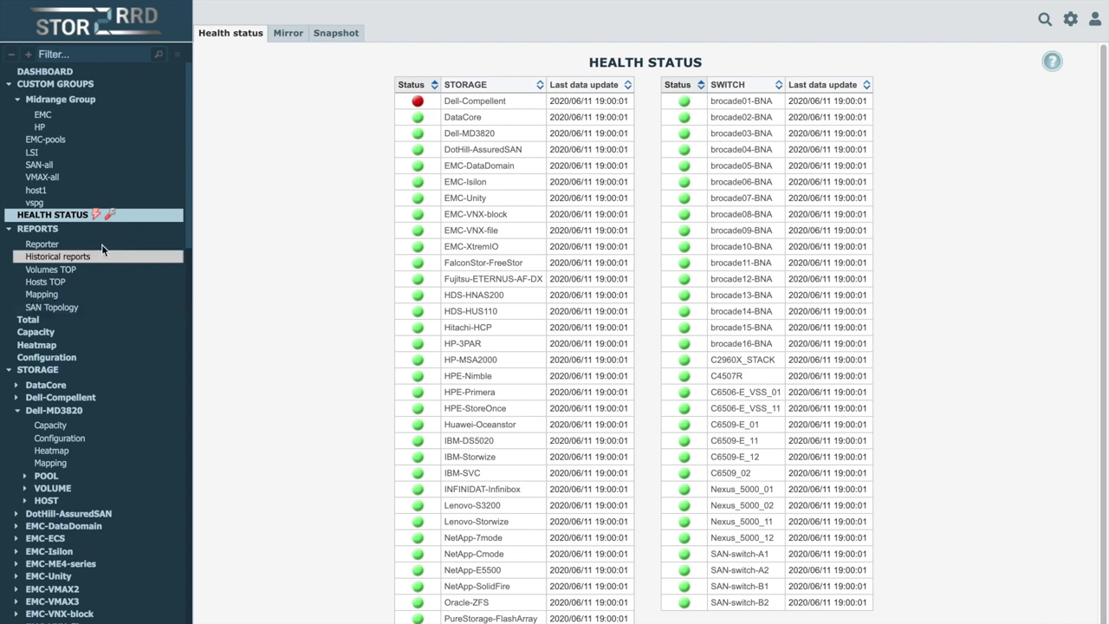
pyautogui.moveTo(108, 219)
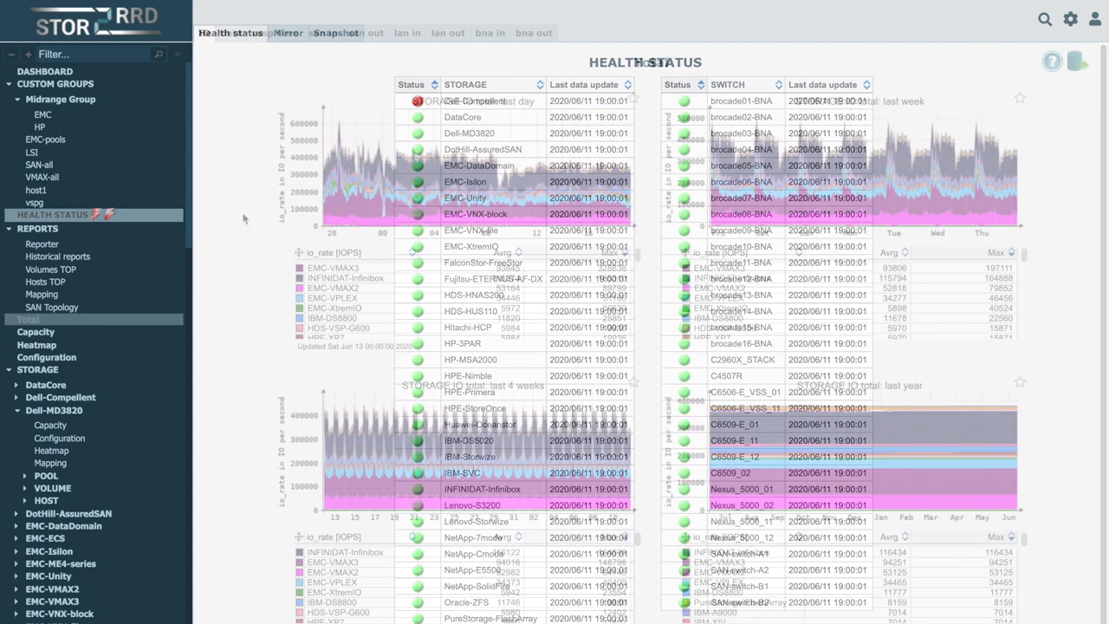
# - Open the Total report under Reports for storage IO totals
pyautogui.click(27, 319)
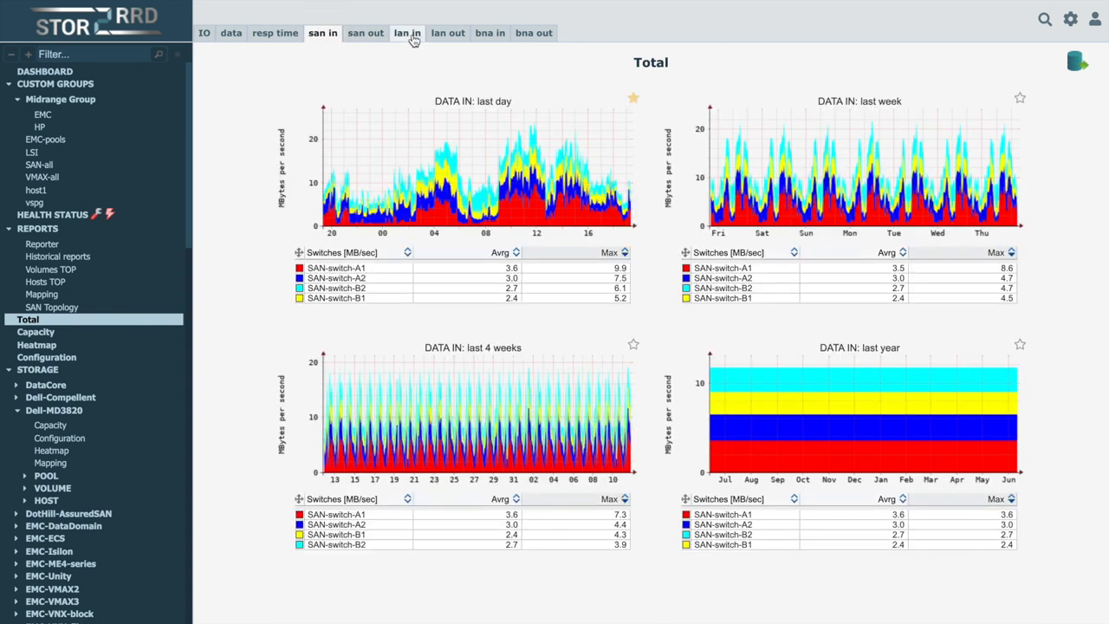
# - View the LAN data-in totals for the switches, then go to the Capacity overview
pyautogui.click(407, 33)
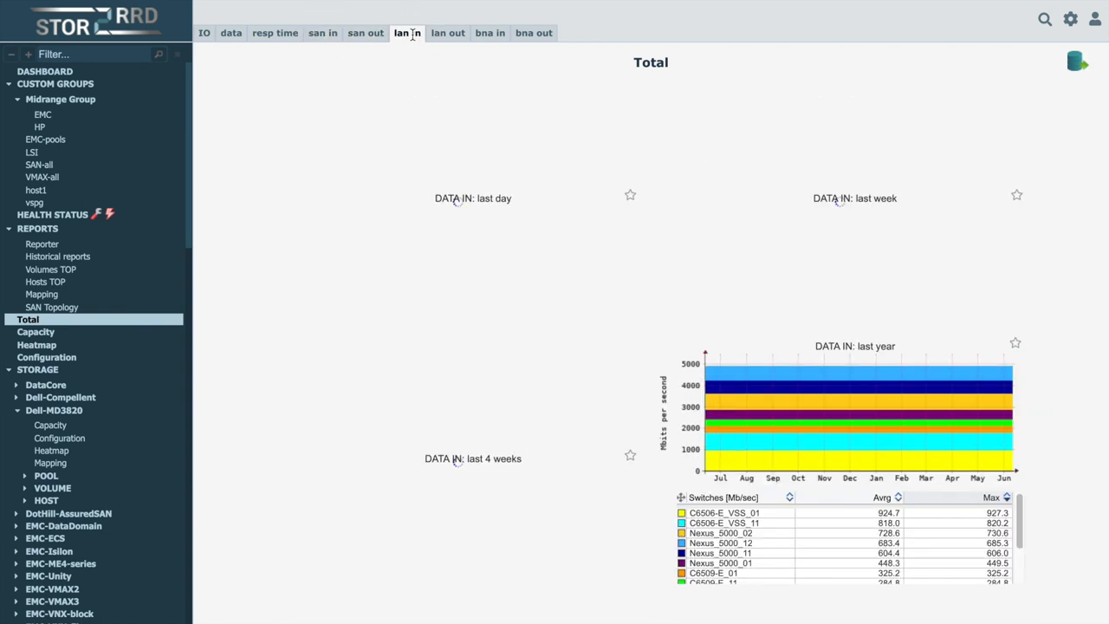
pyautogui.click(406, 33)
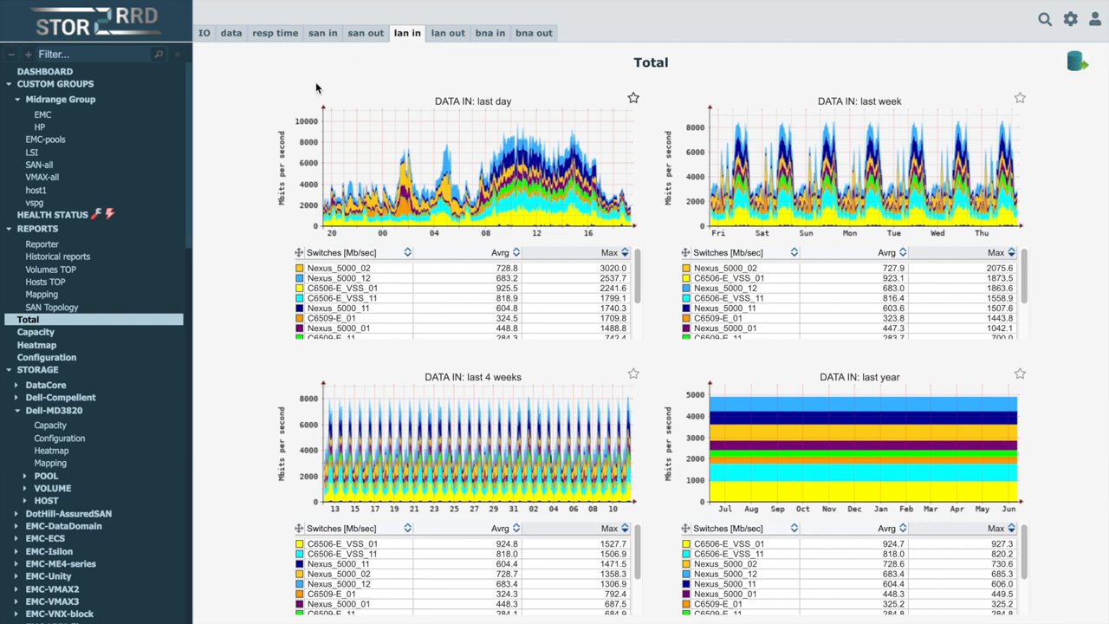
pyautogui.moveTo(218, 178)
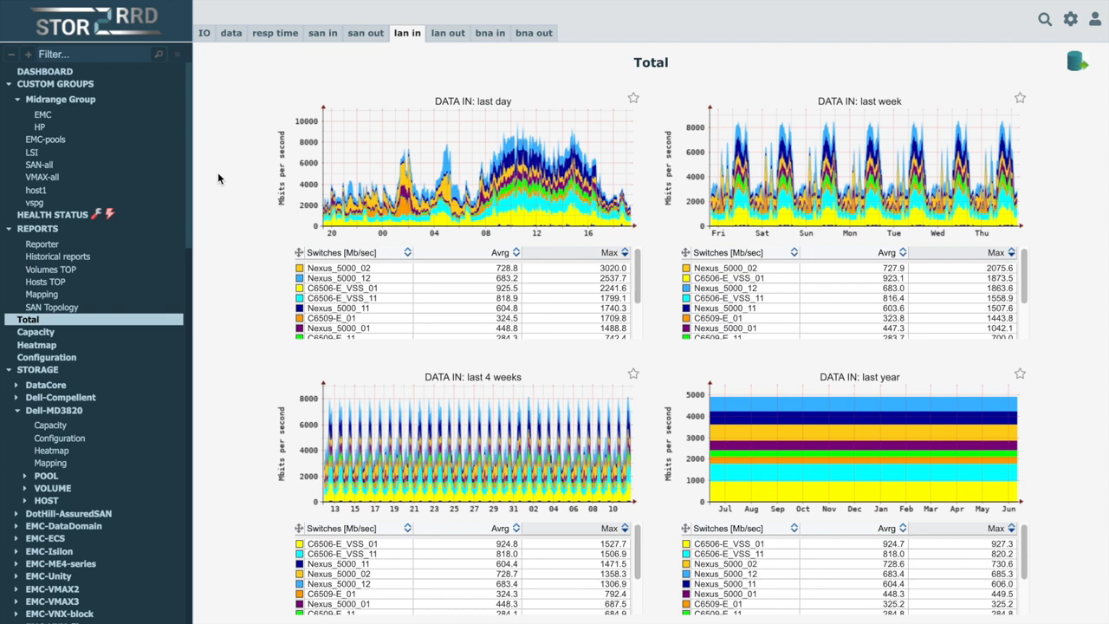
pyautogui.click(35, 332)
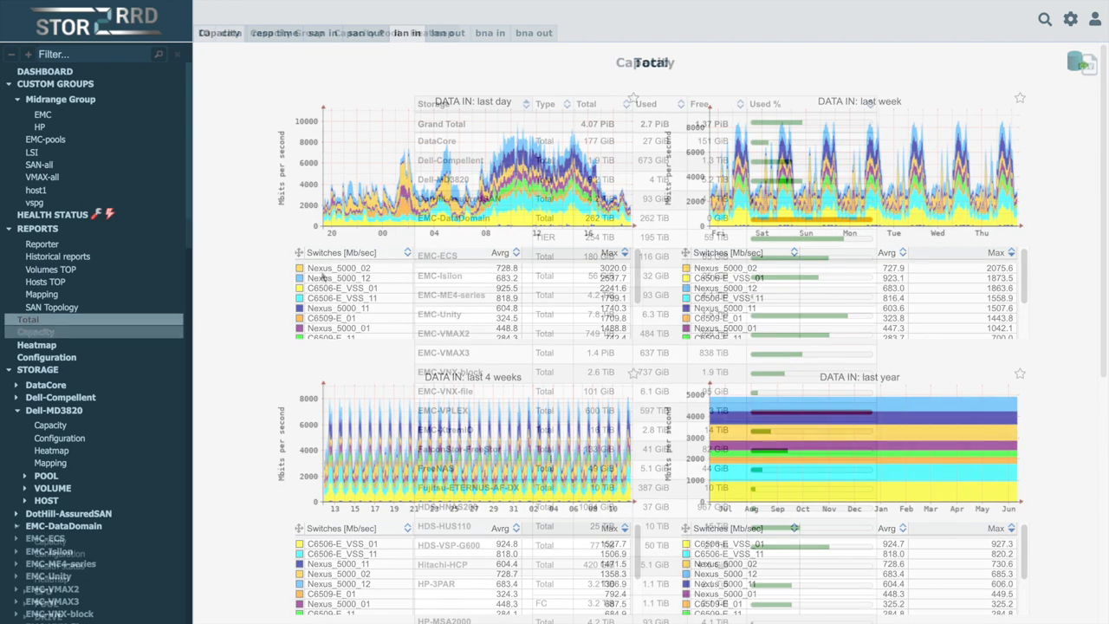
# - Open EMC-DataDomain's capacity details, showing pool0 fully used and TIER with 59 TiB free
pyautogui.click(35, 332)
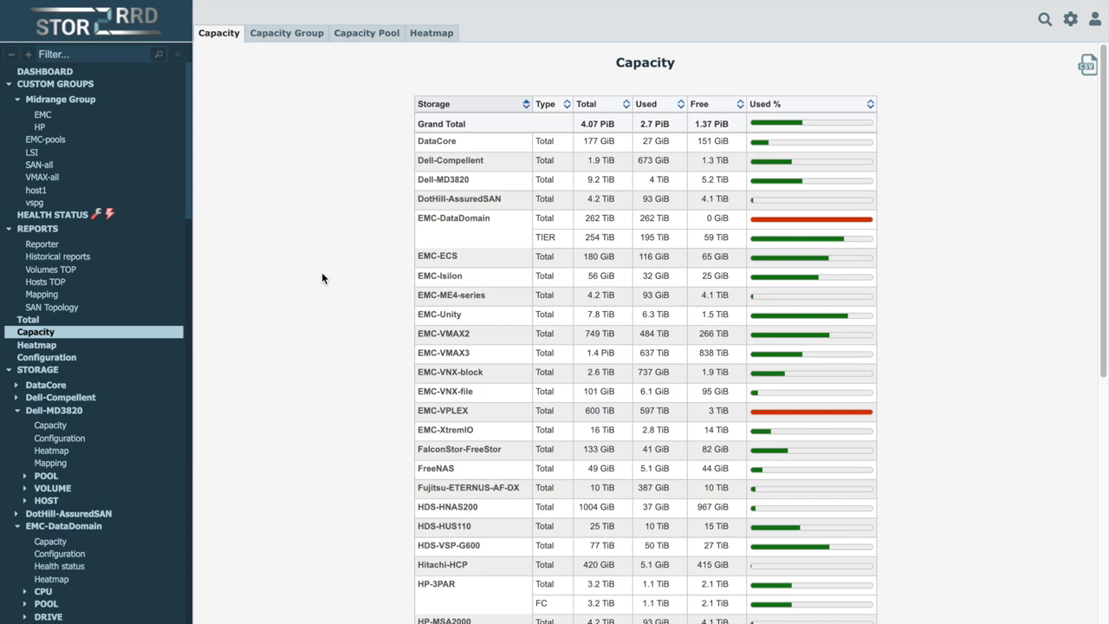
pyautogui.moveTo(330, 311)
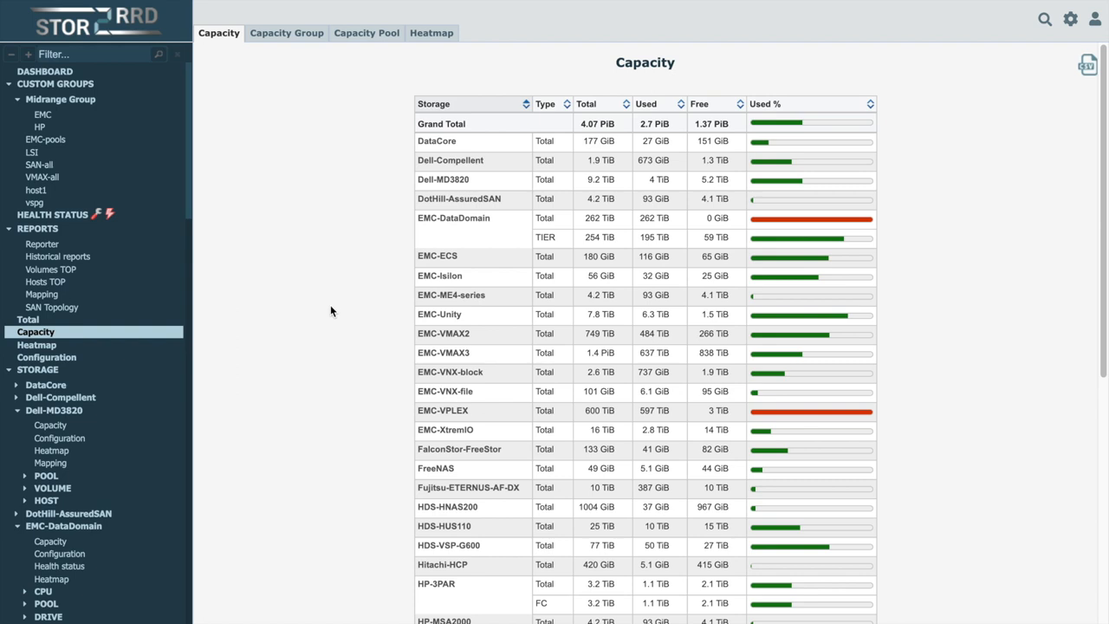
pyautogui.moveTo(500, 218)
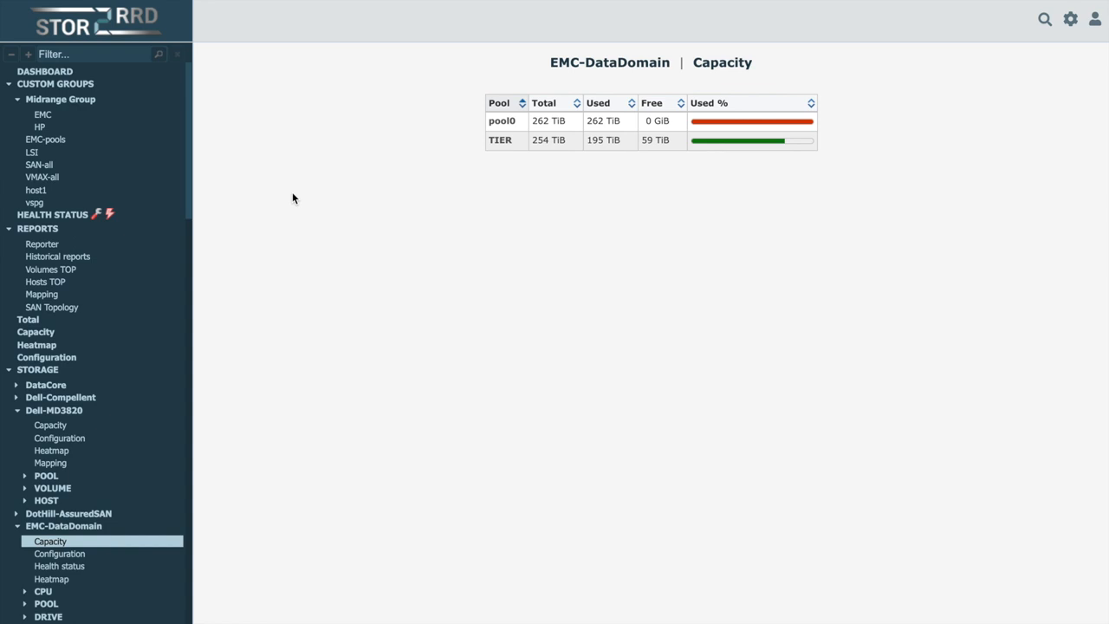
# - Show the Configuration report with each storage's alias, node, IP, model, serial and version
pyautogui.click(46, 357)
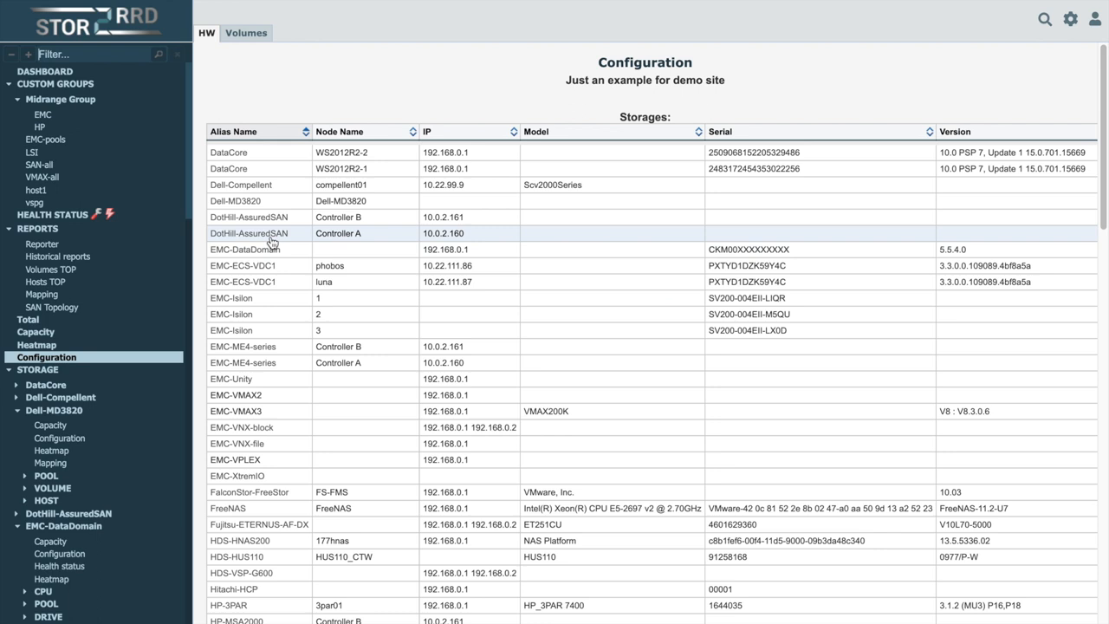
pyautogui.moveTo(268, 96)
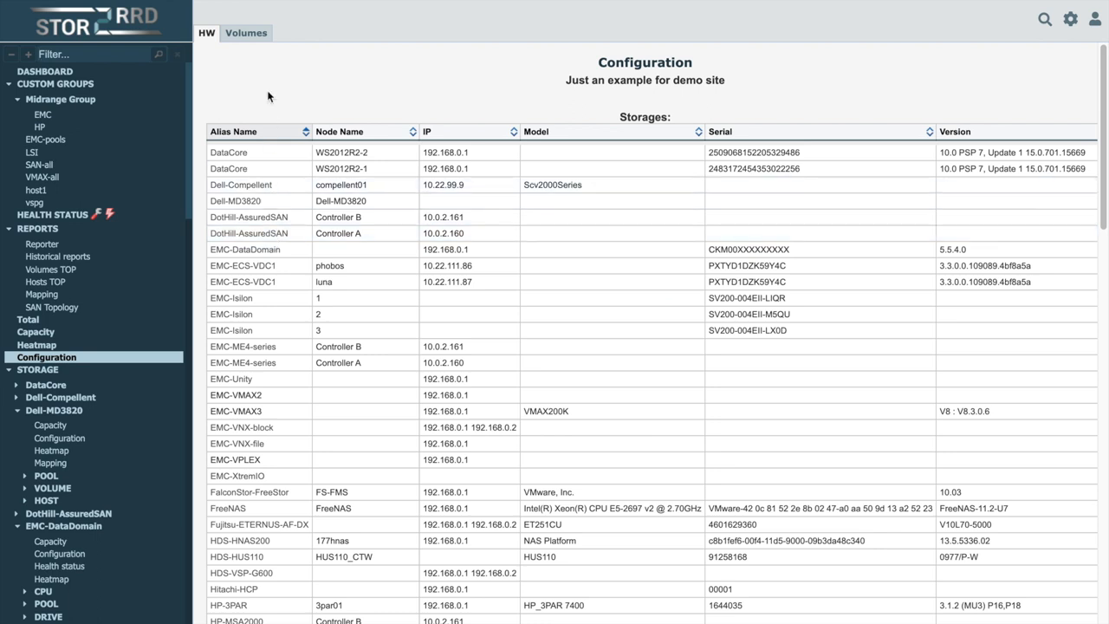
# - Go to the Alerting configuration page from the settings gear
pyautogui.click(246, 32)
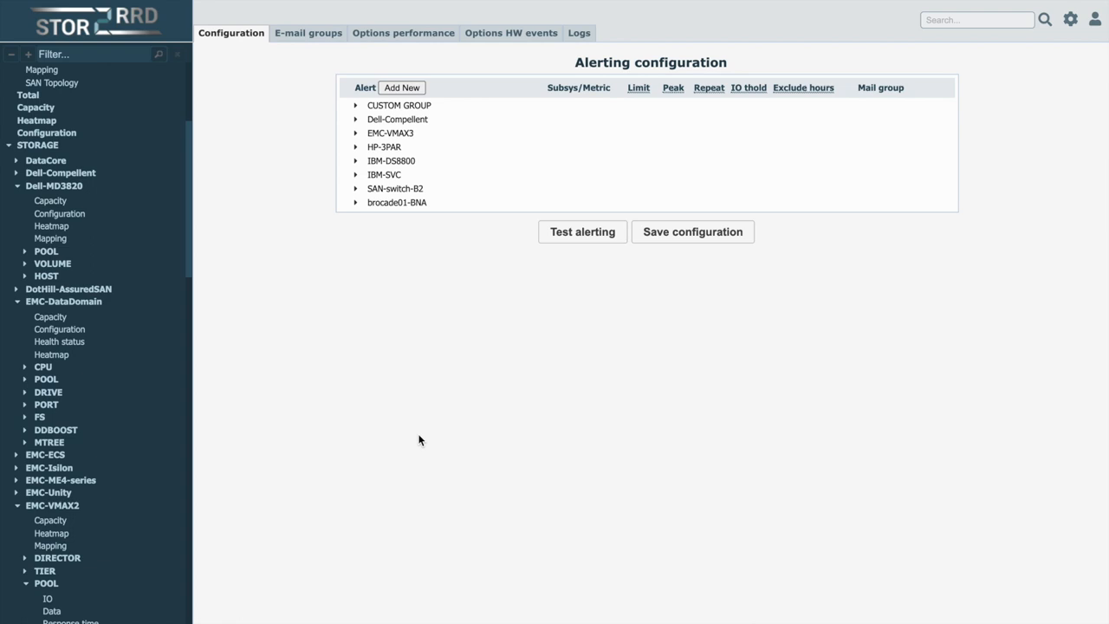
pyautogui.moveTo(329, 102)
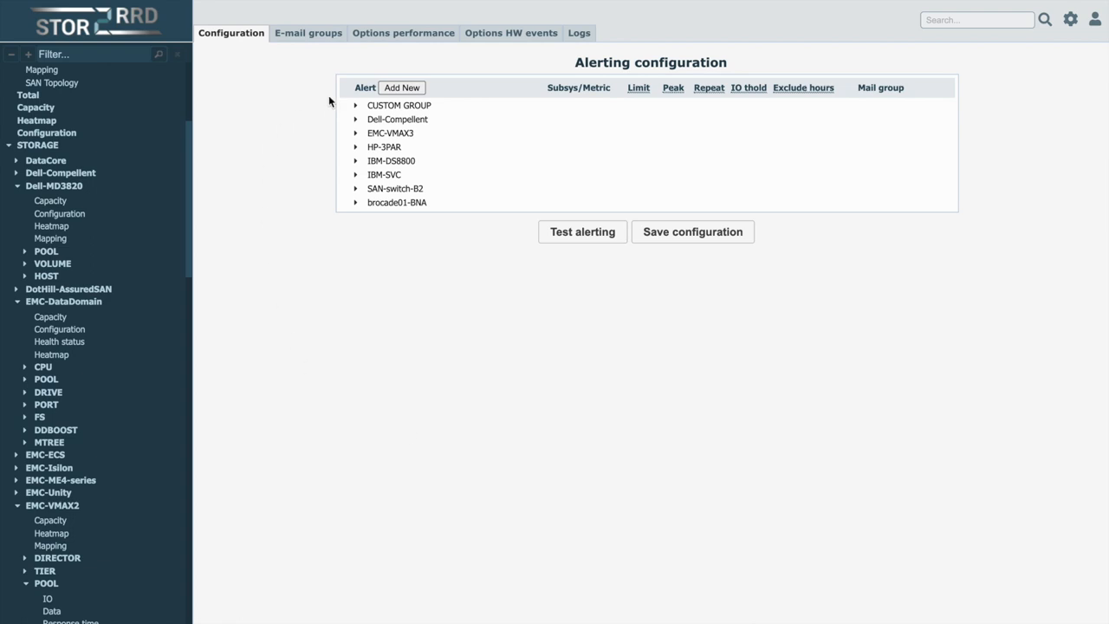
# - Add a new alert rule with storage IBM-SVC and subsystem Total Capacity
pyautogui.click(401, 88)
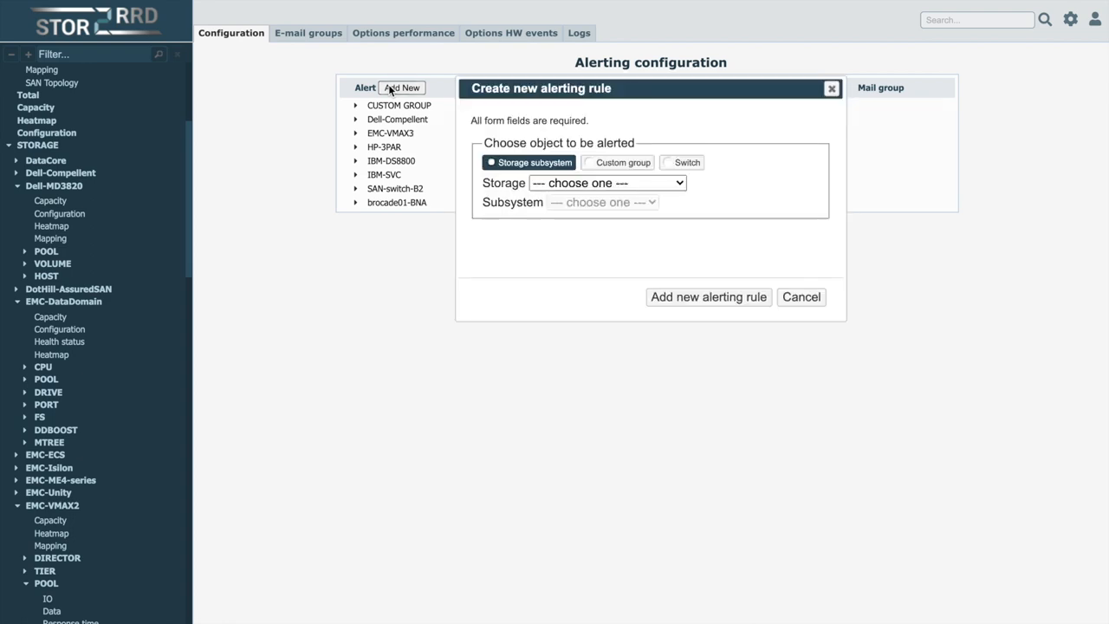
pyautogui.moveTo(617, 170)
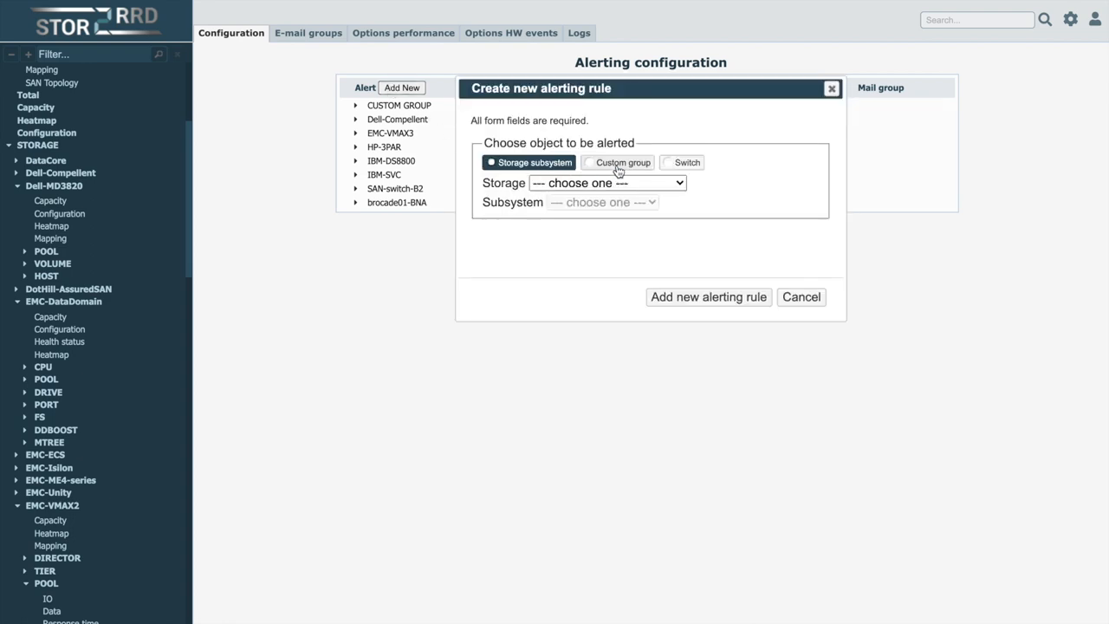
pyautogui.moveTo(583, 182)
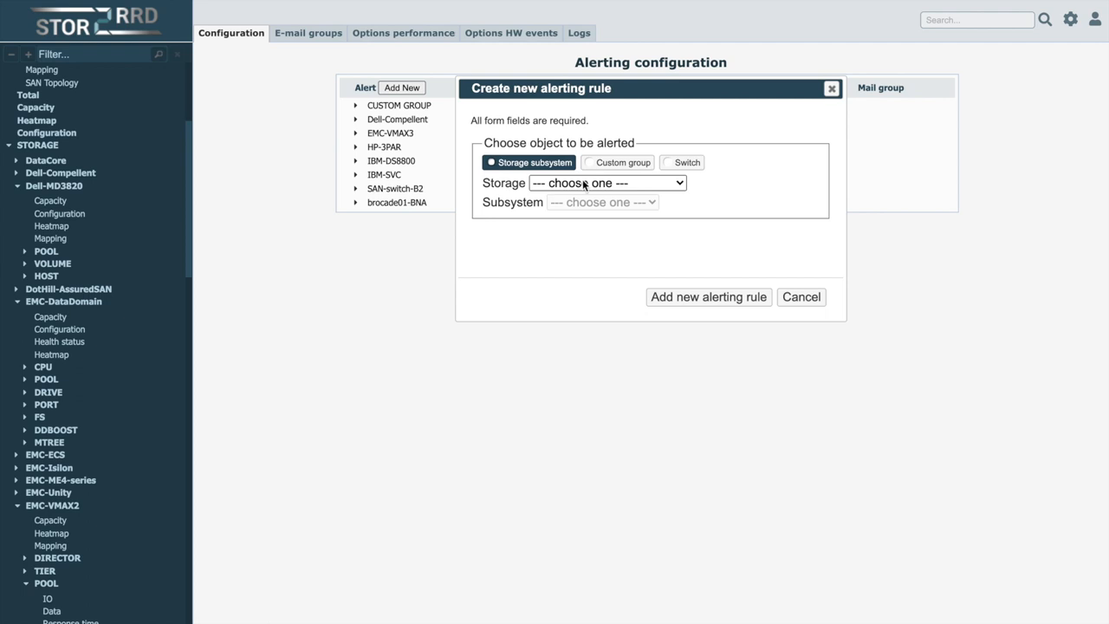
pyautogui.click(606, 182)
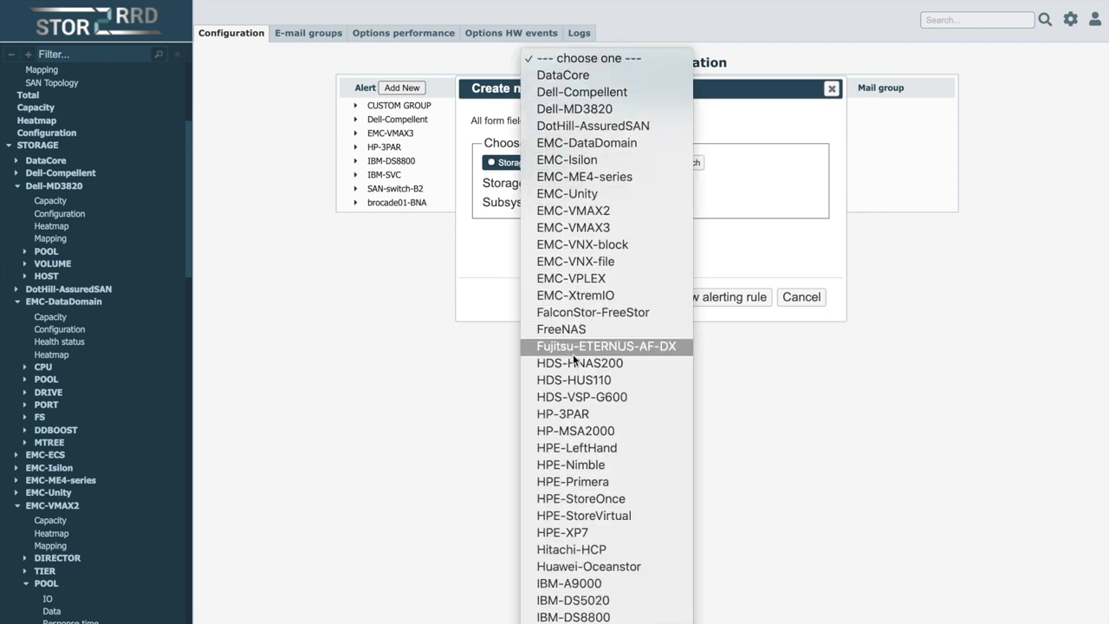
pyautogui.scroll(-3)
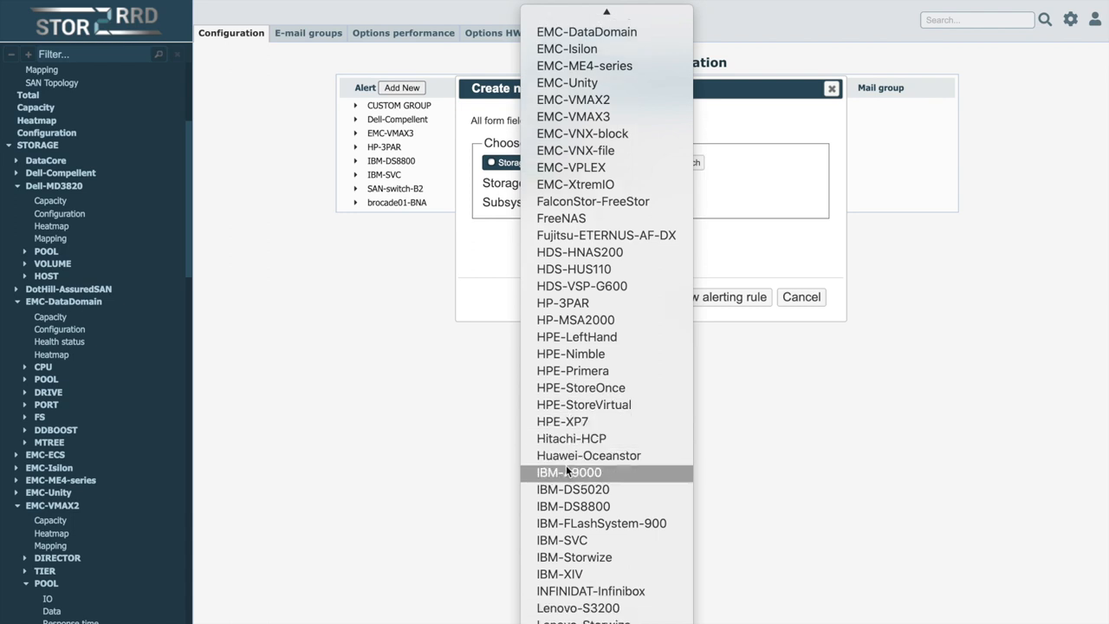
pyautogui.click(561, 539)
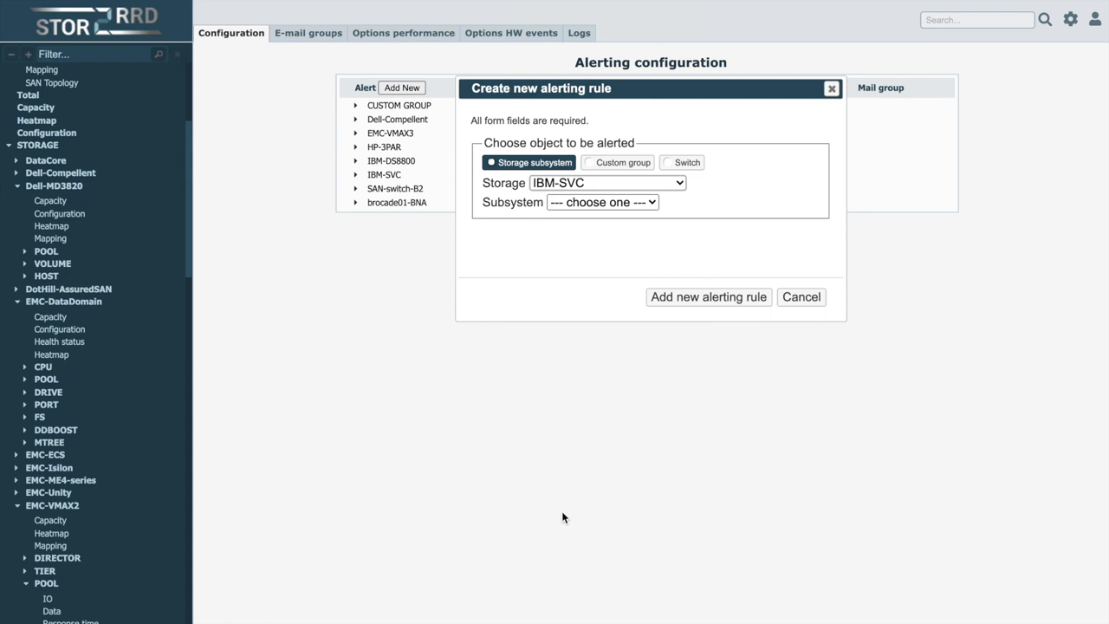
pyautogui.click(602, 202)
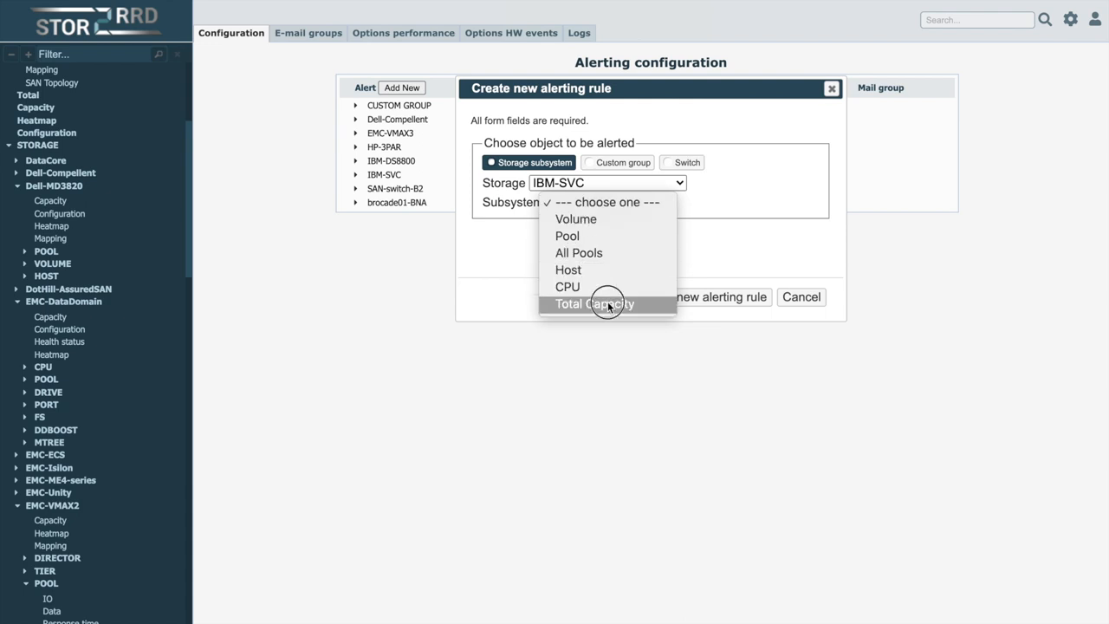
pyautogui.click(593, 303)
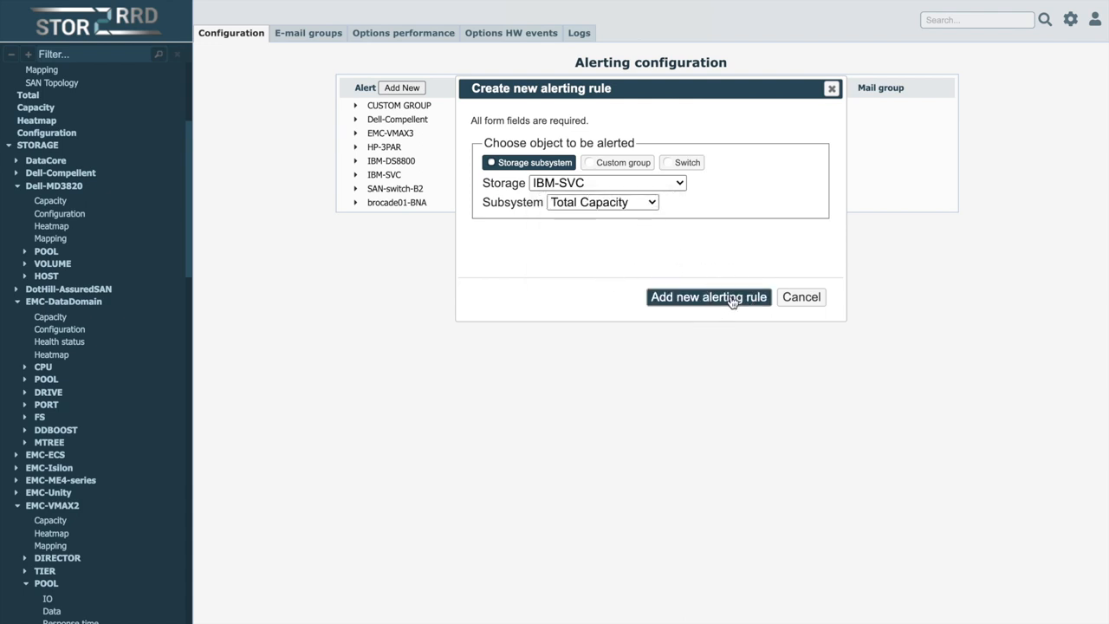
pyautogui.click(707, 296)
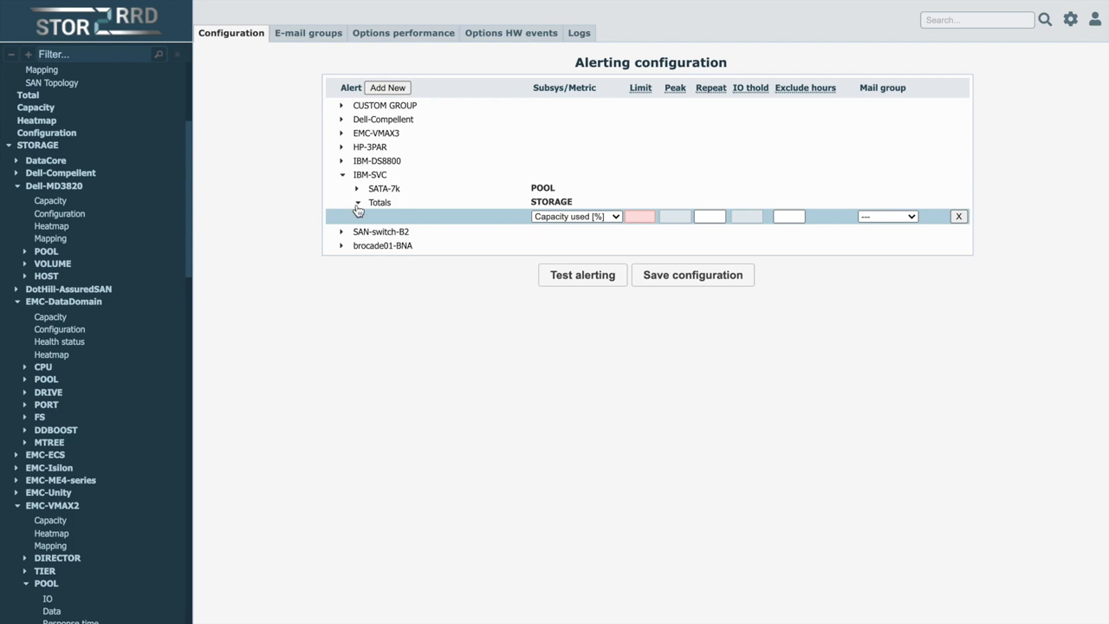
pyautogui.moveTo(555, 210)
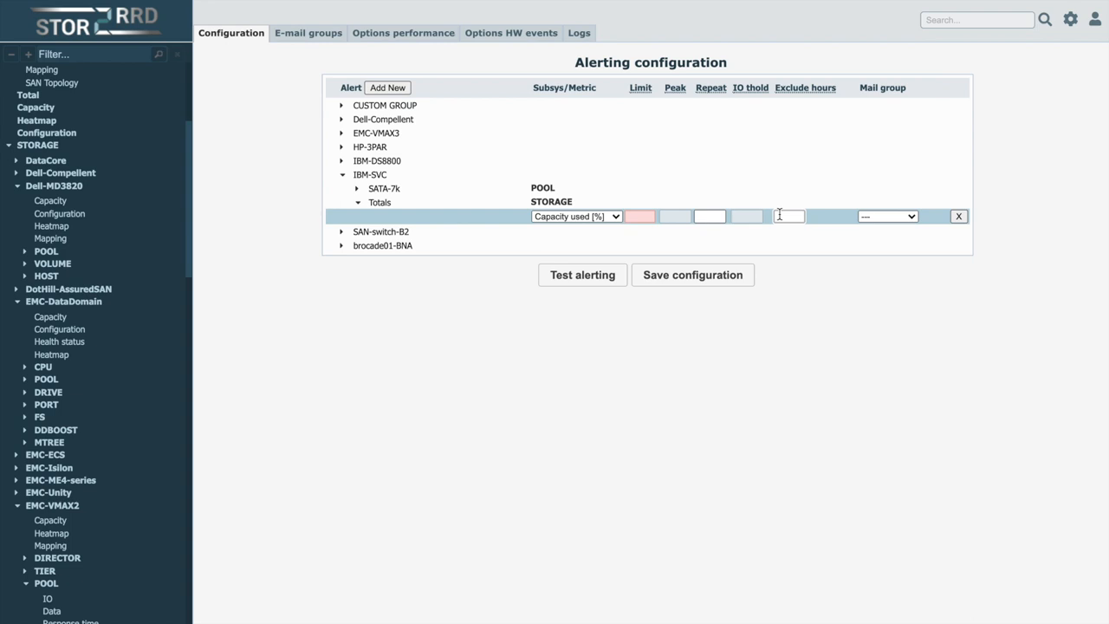
pyautogui.moveTo(581, 274)
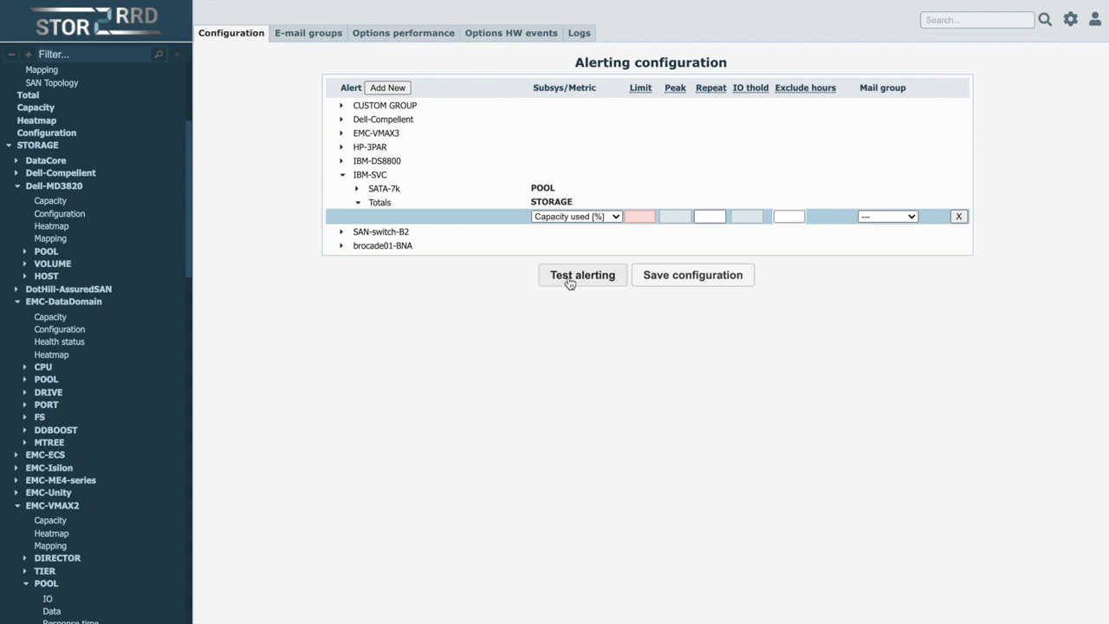
pyautogui.moveTo(689, 287)
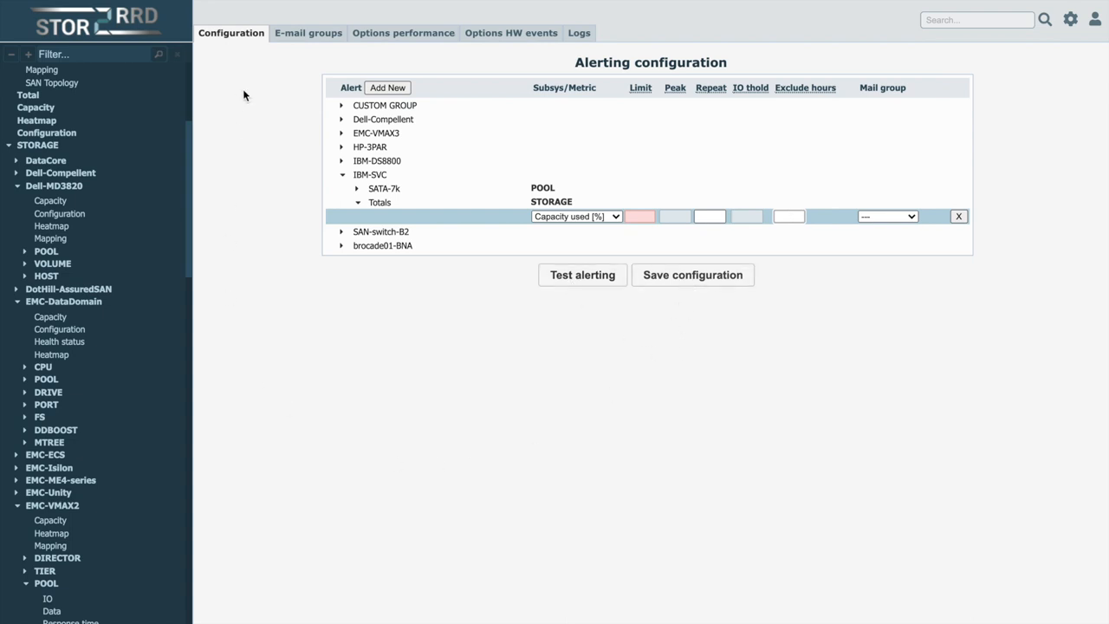
# - Review the E-mail groups, performance and HW event alert options, then the alerting logs
pyautogui.click(307, 33)
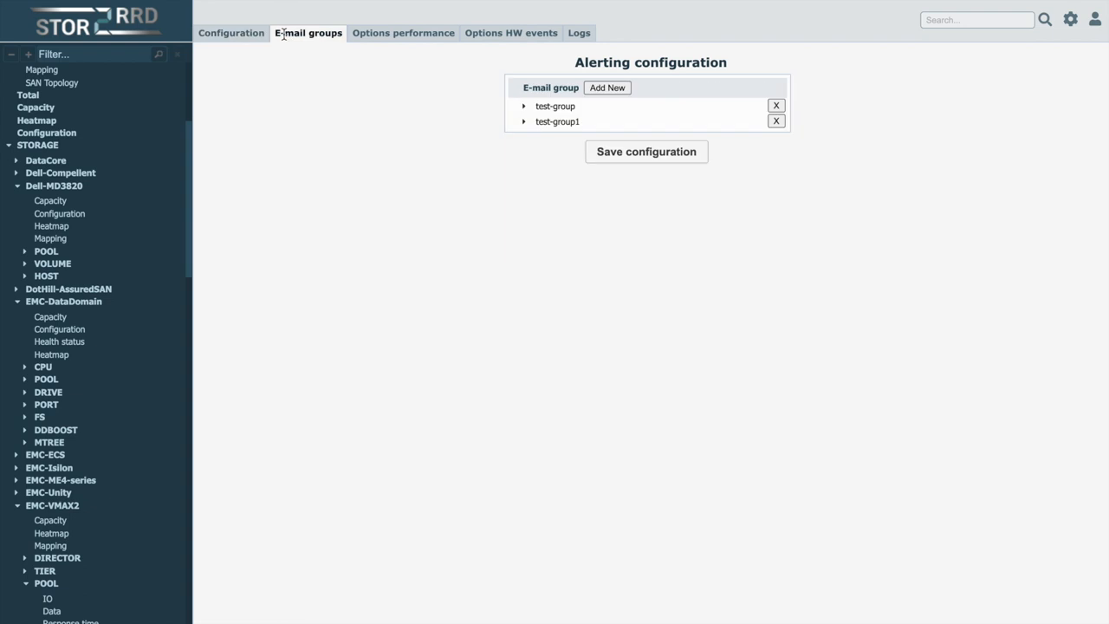
pyautogui.moveTo(376, 93)
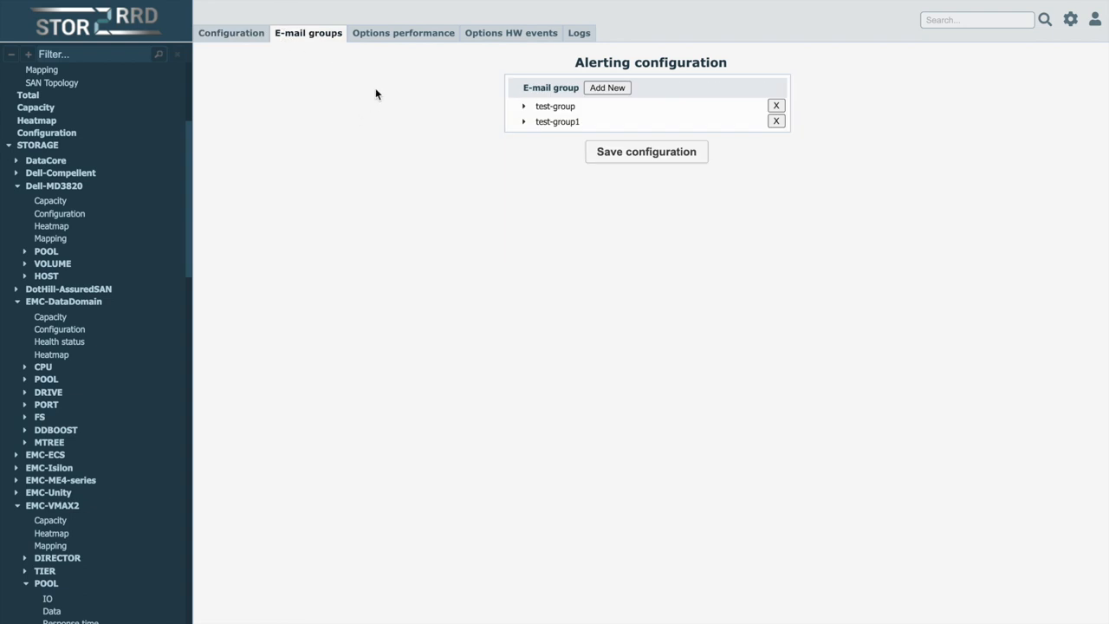
pyautogui.click(403, 33)
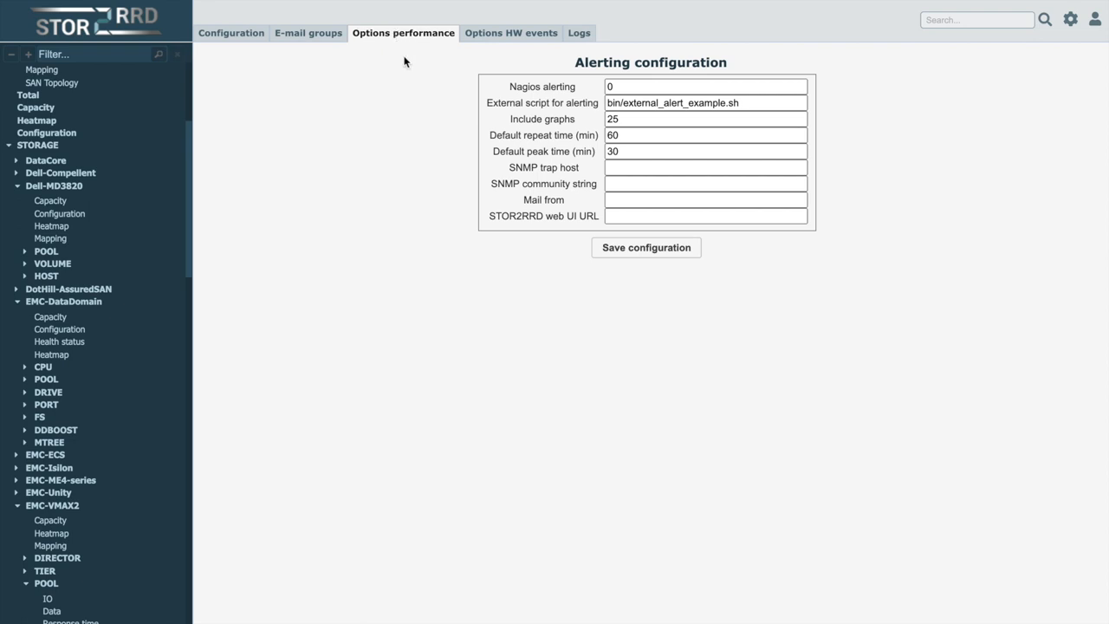
pyautogui.moveTo(510, 33)
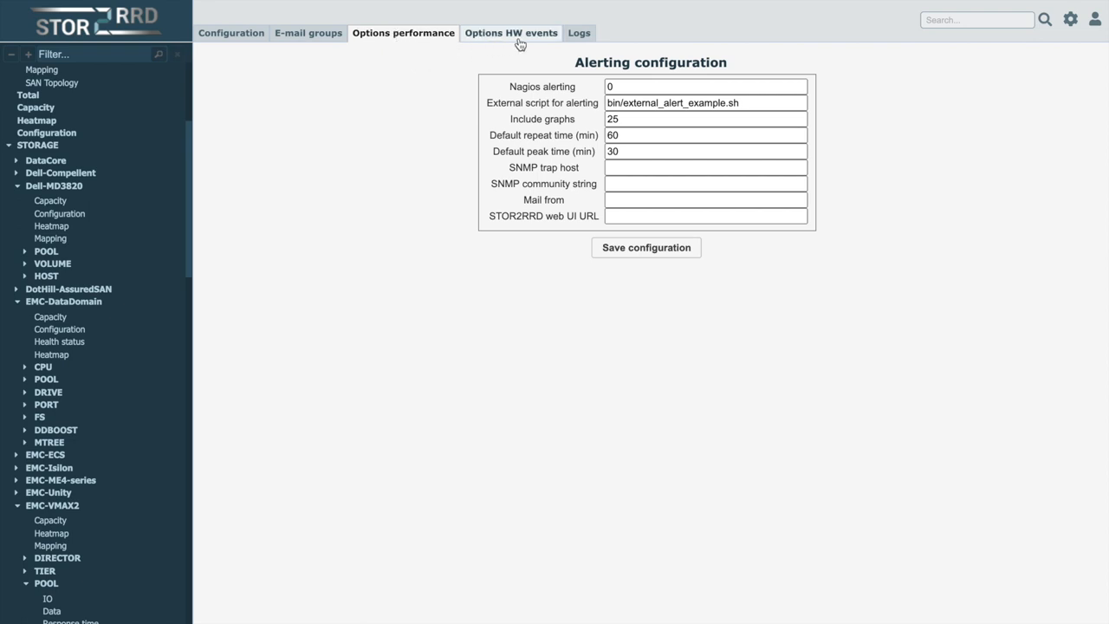
pyautogui.click(510, 32)
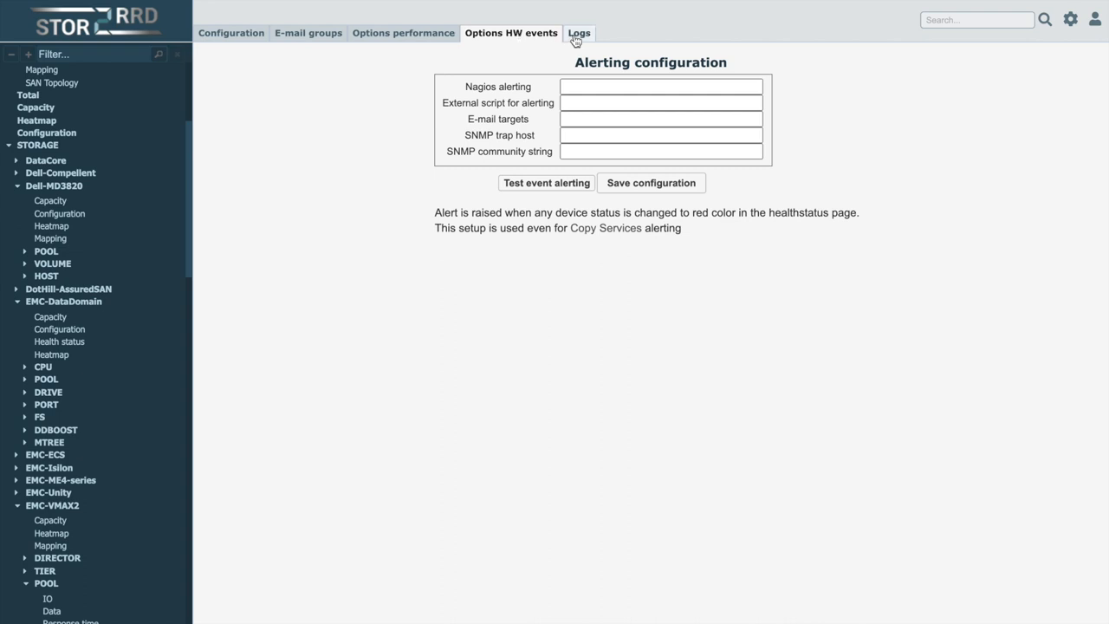
pyautogui.click(578, 33)
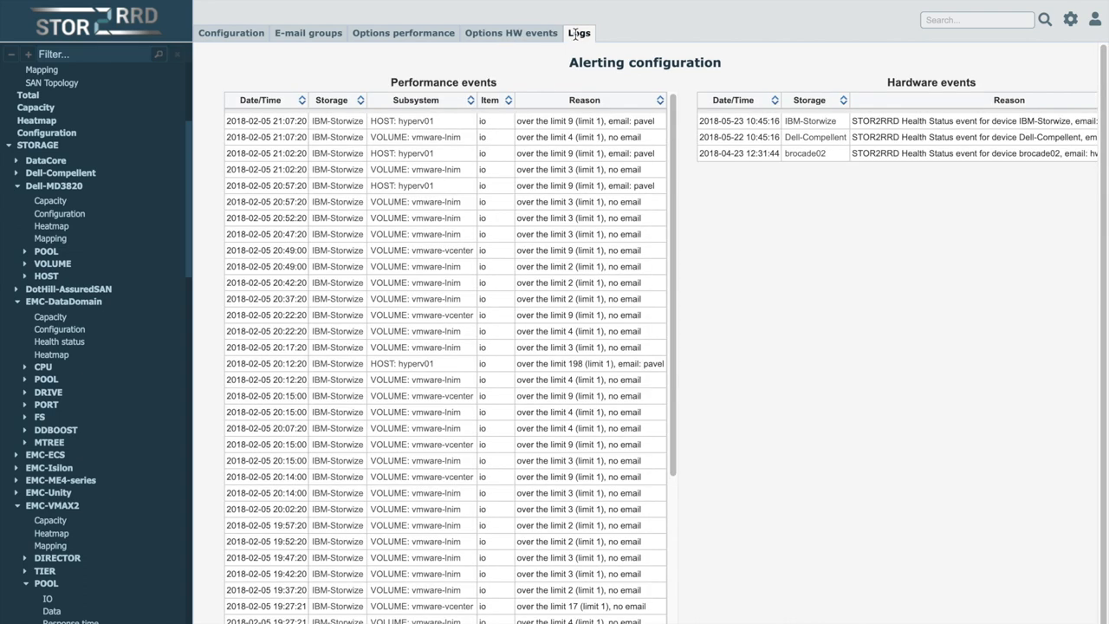